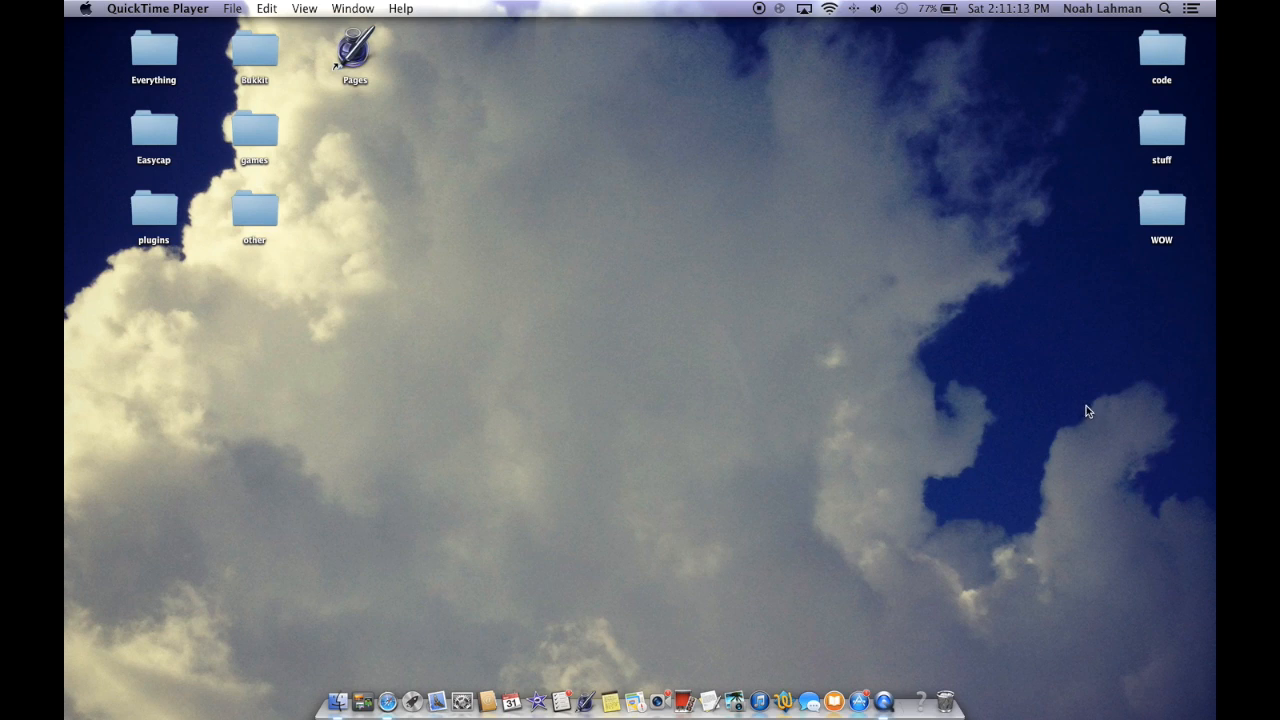
mouse_move(600, 430)
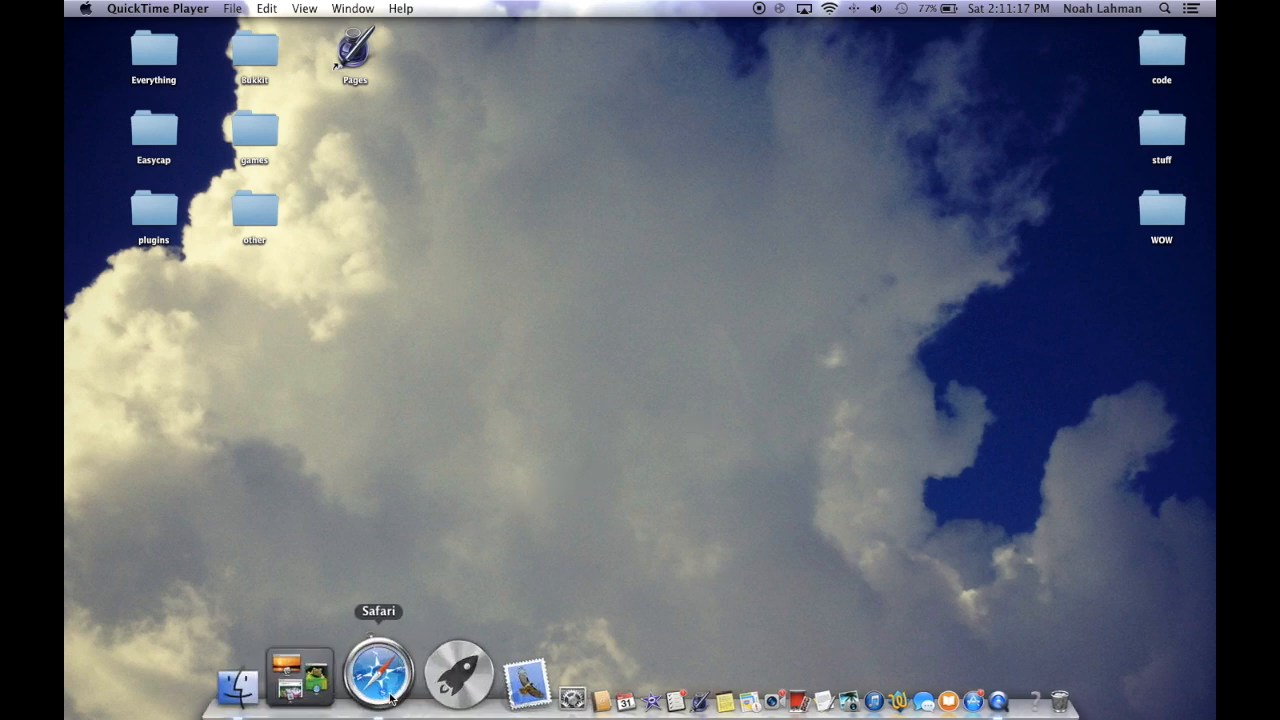
Google 'easycap viewer' in Safari and browse the bentrask.com EasyCapViewer page
left_click(378, 673)
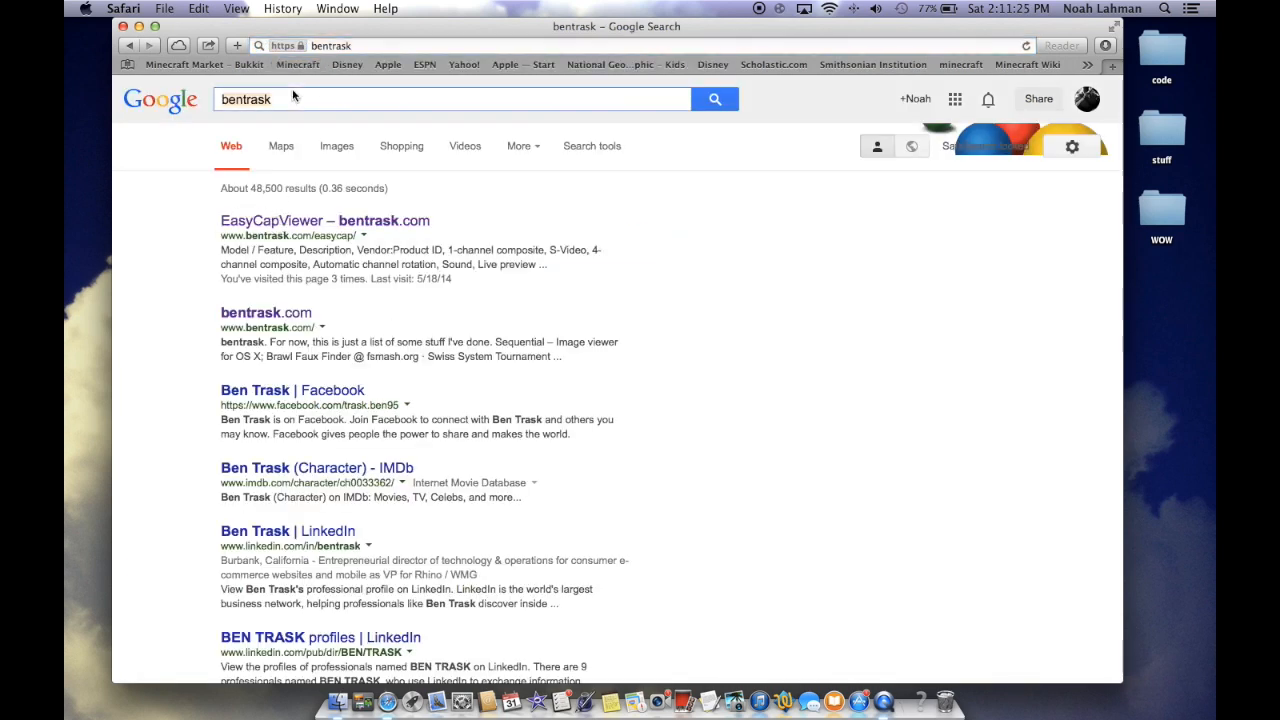
type("easycap viewer")
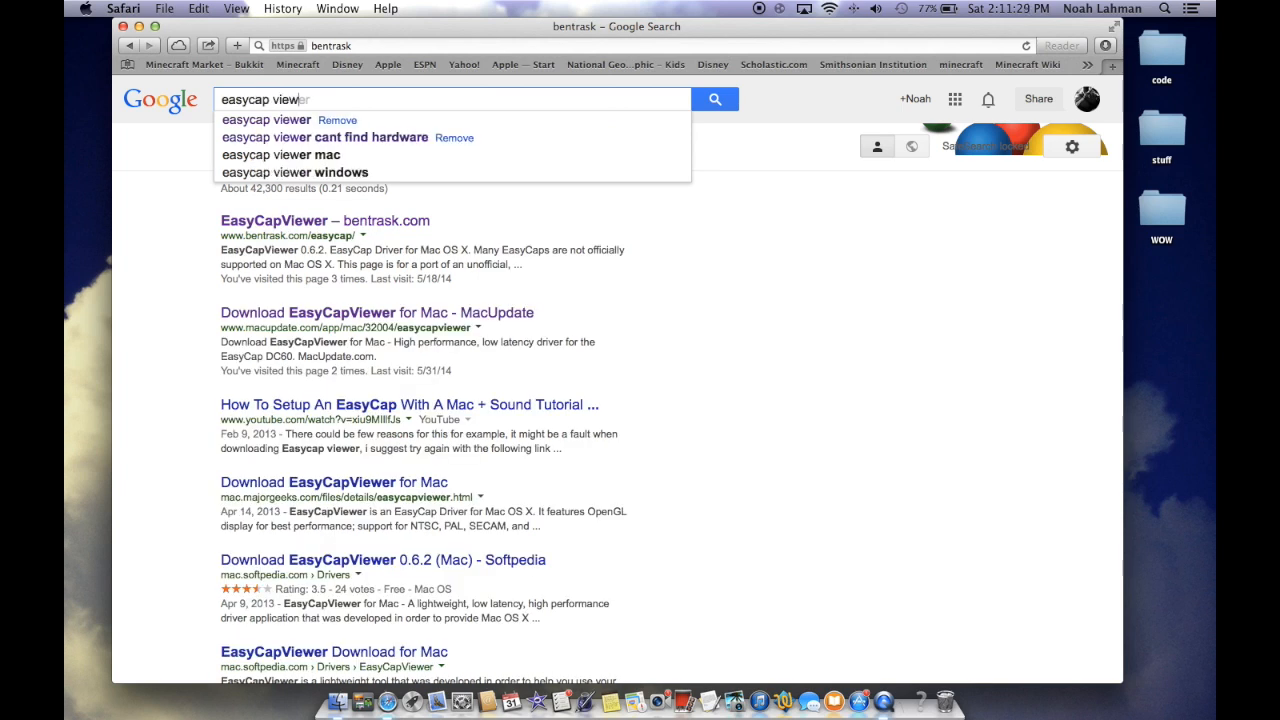
left_click(266, 120)
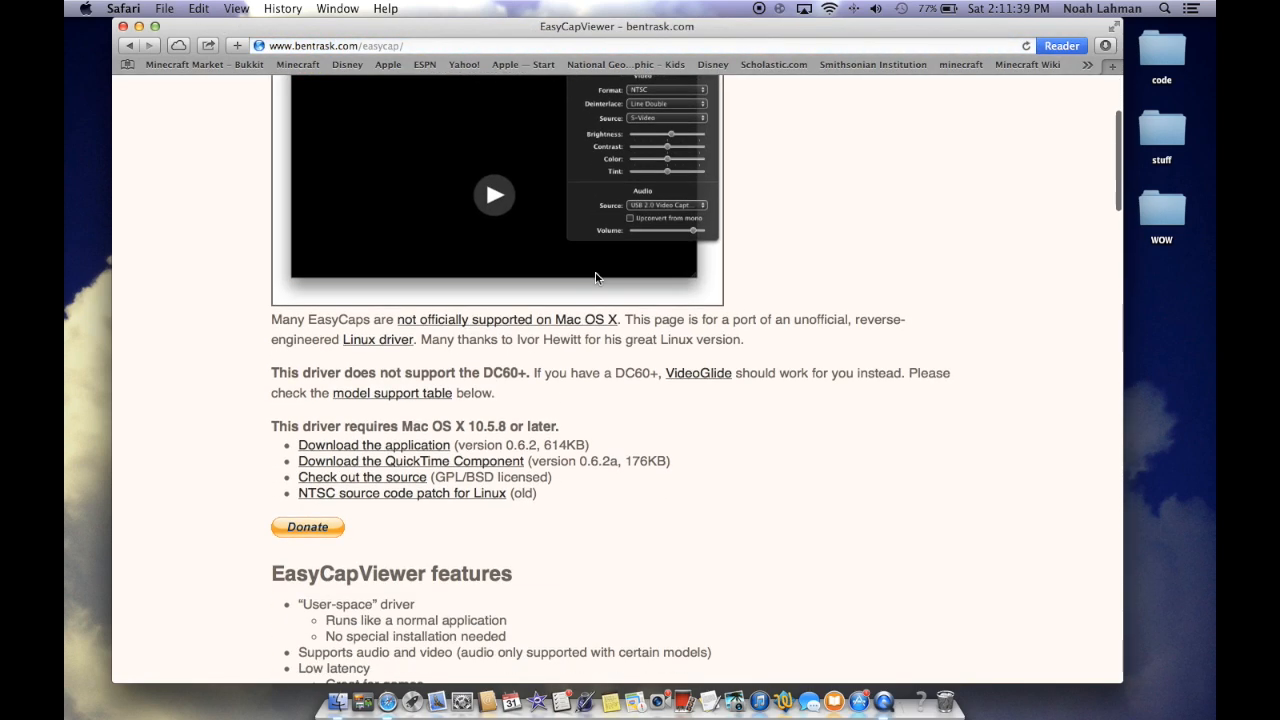
scroll("down", 3)
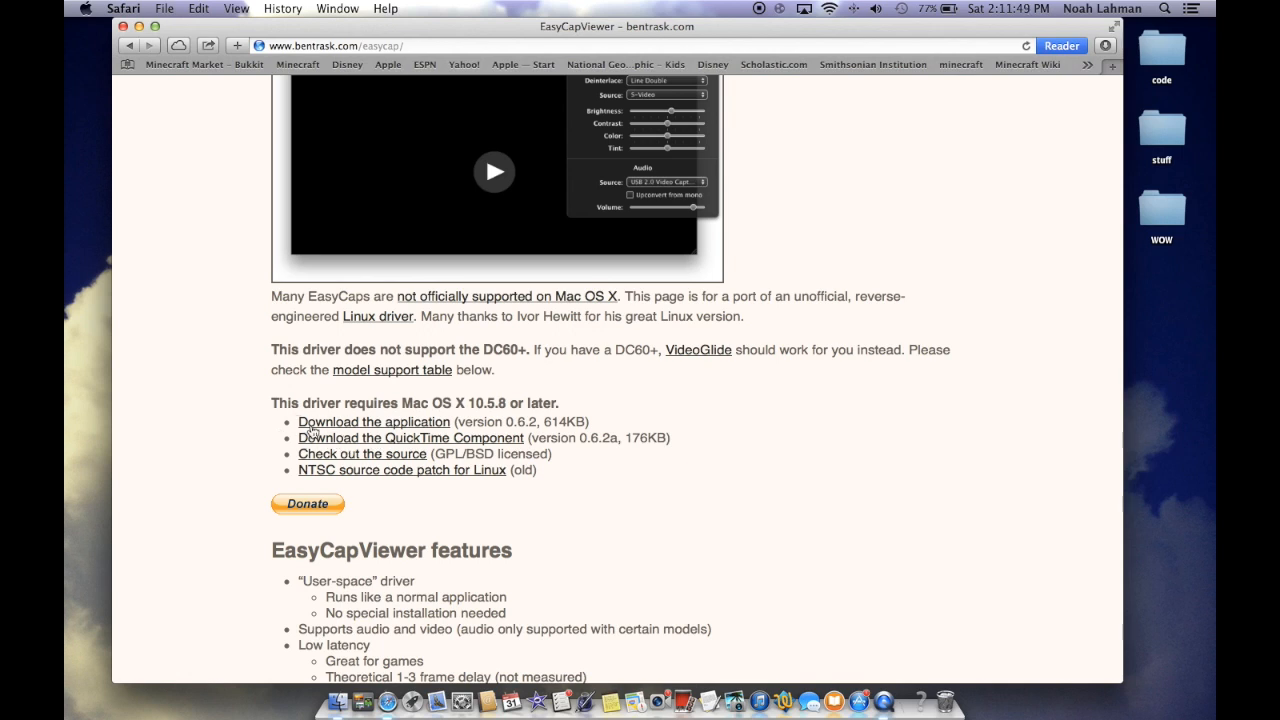
mouse_move(447, 430)
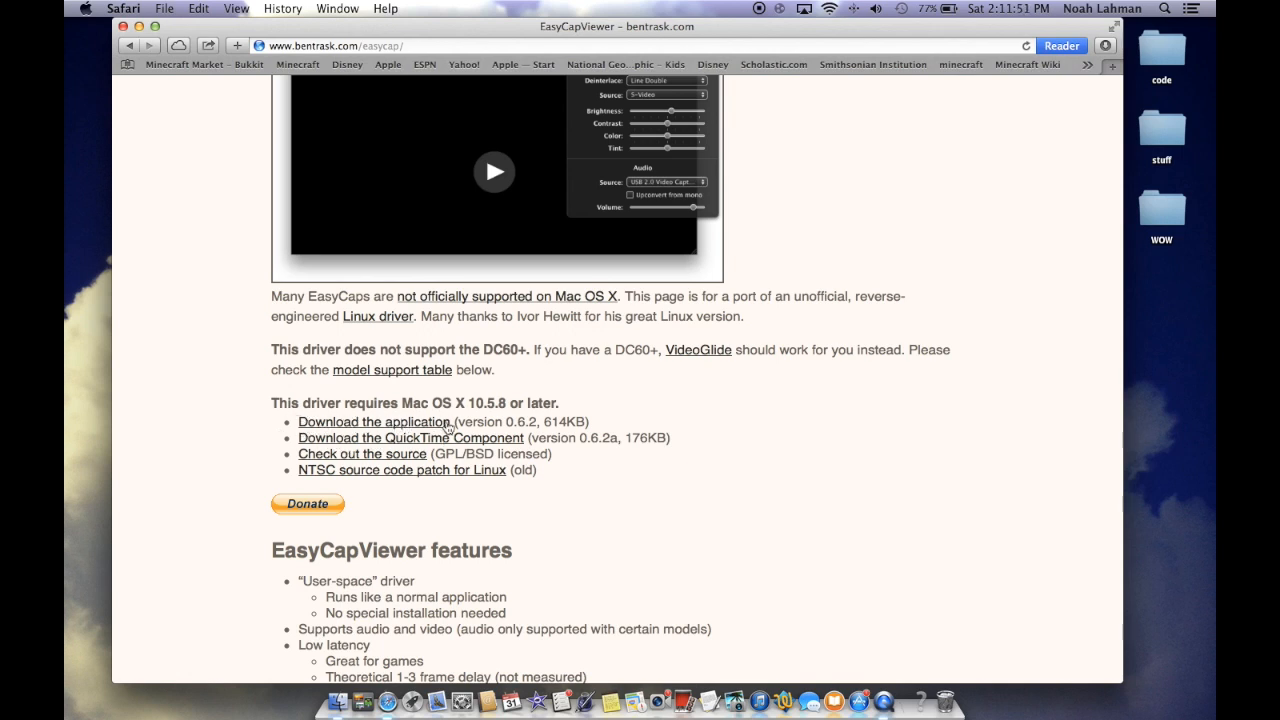
scroll("up", 3)
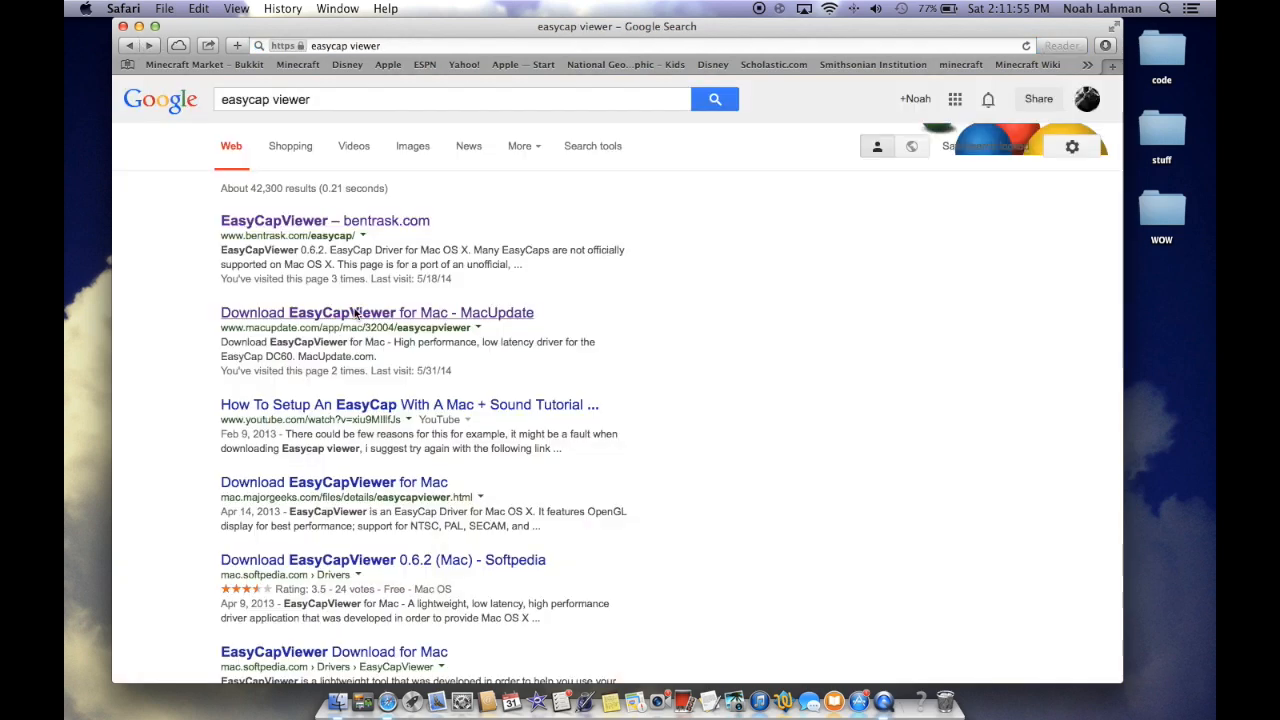
Browse the MacUpdate page for EasyCapViewer 0.6.2 and its download link
left_click(376, 312)
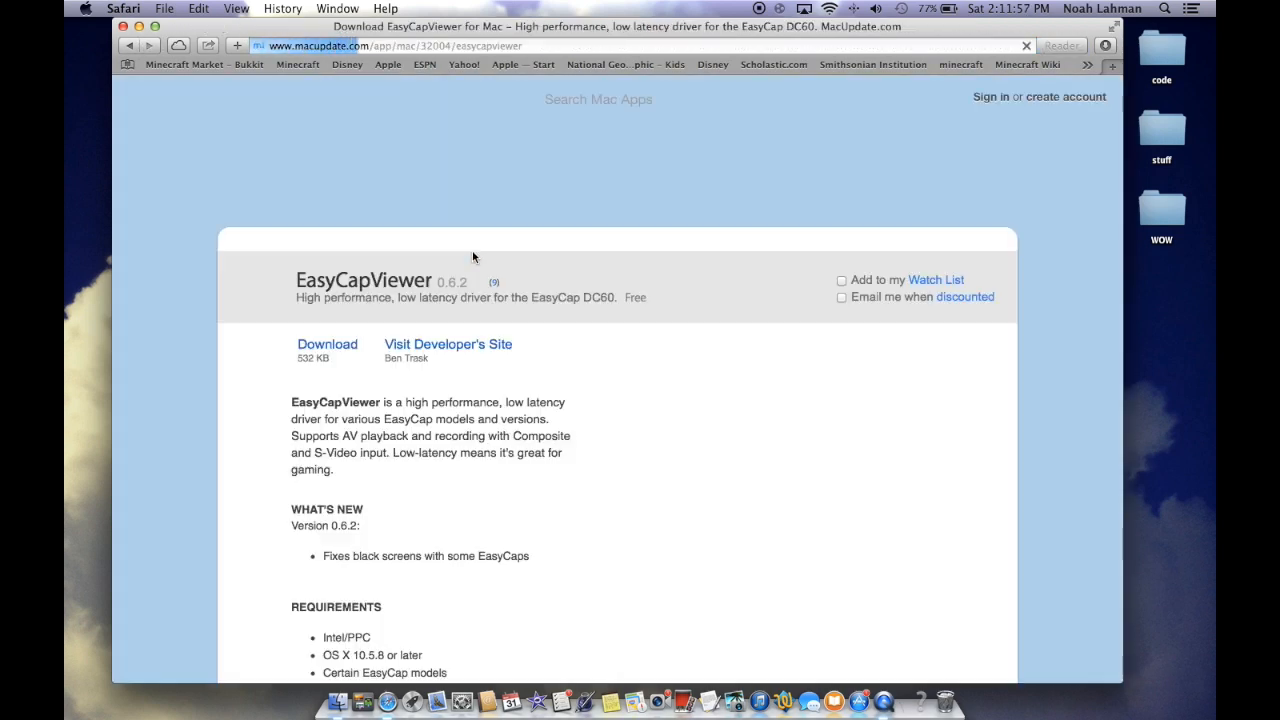
scroll("down", 3)
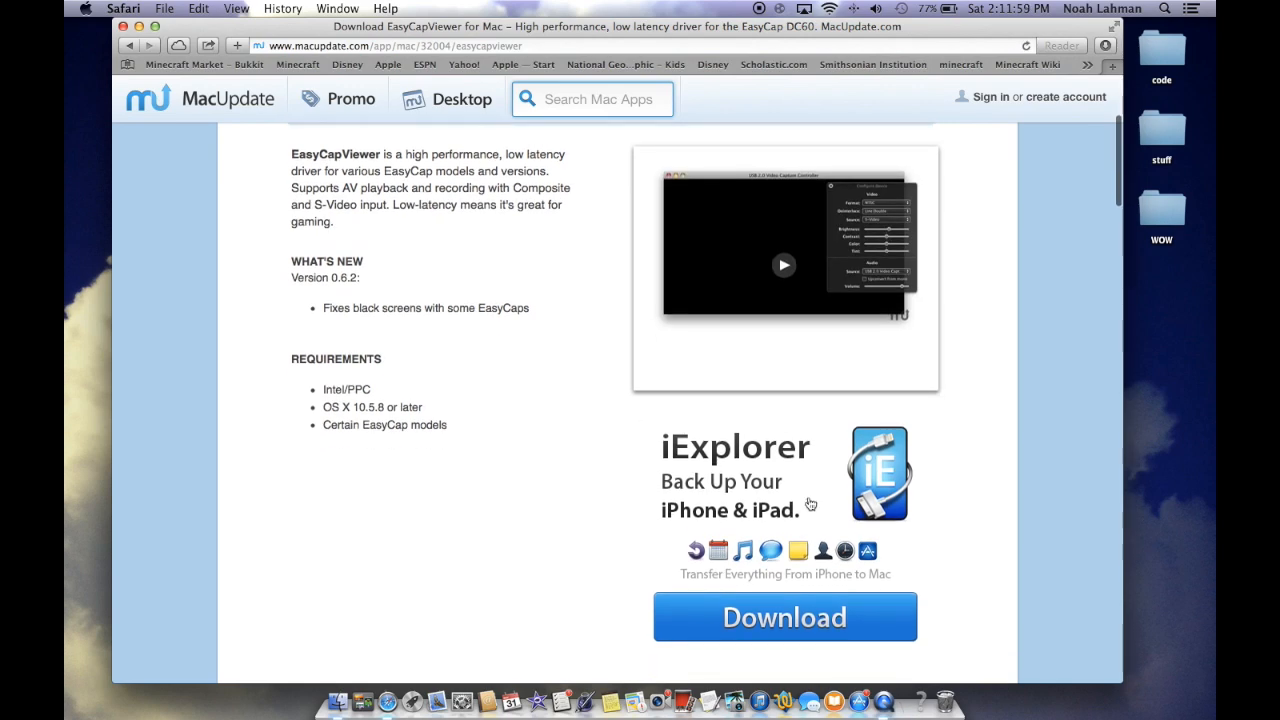
scroll("up", 3)
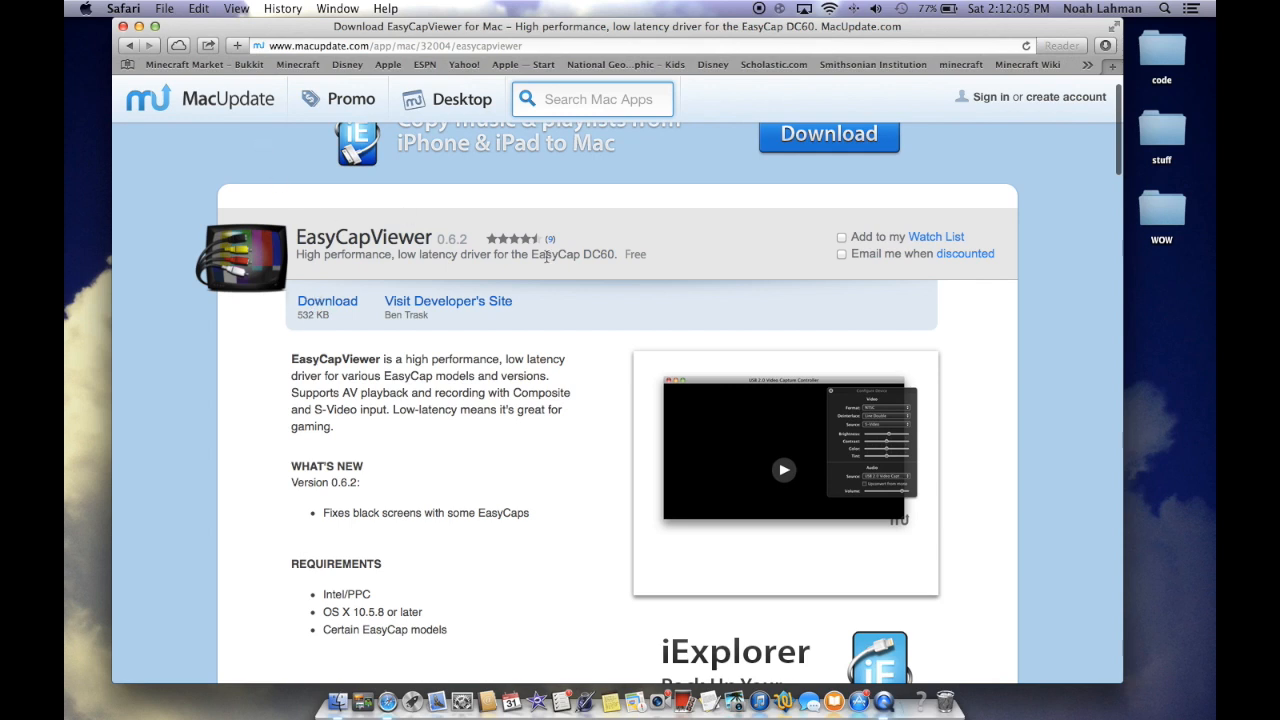
mouse_move(476, 134)
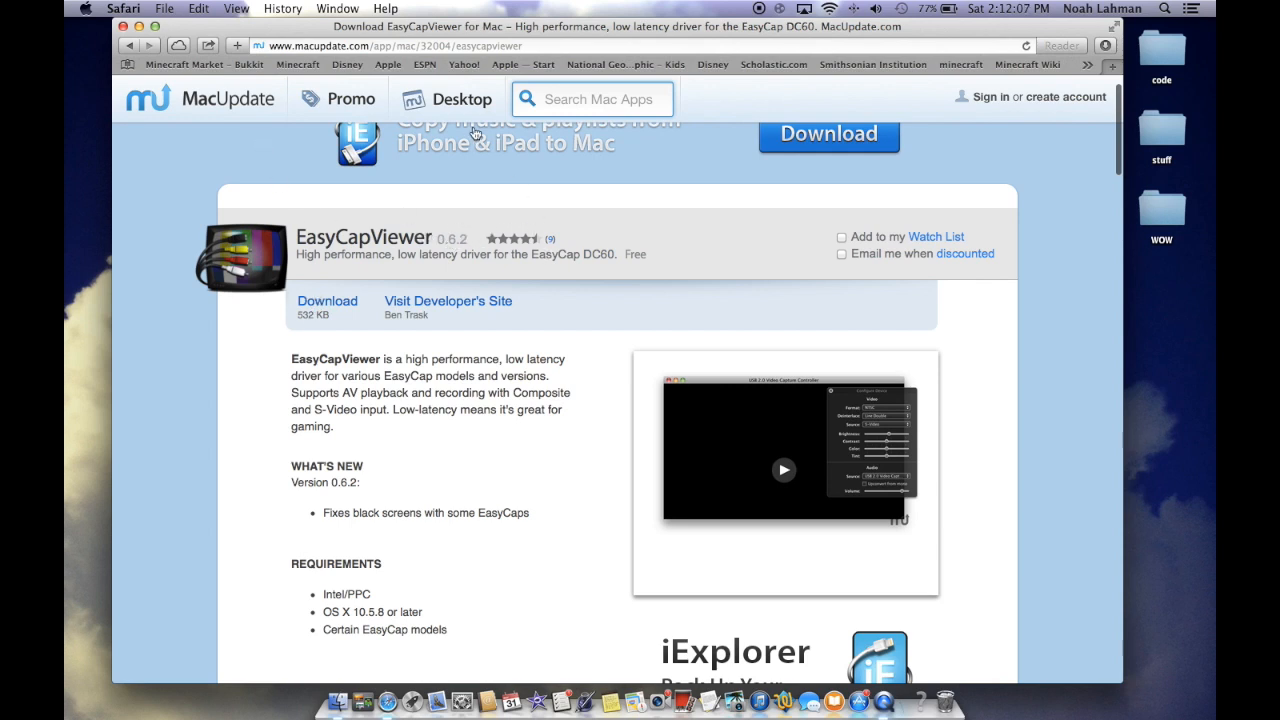
mouse_move(508, 224)
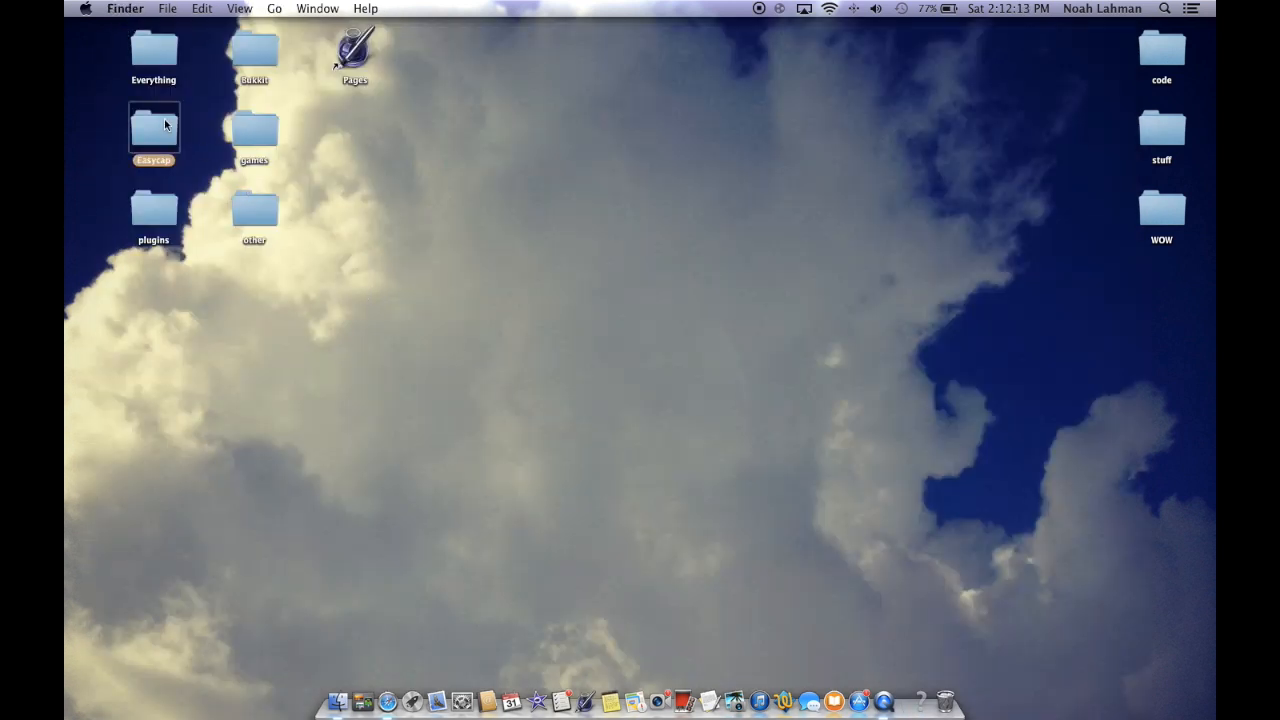
Open the desktop Easycap folder and launch EasyCapViewer, showing the usbtv007 window
double_click(153, 128)
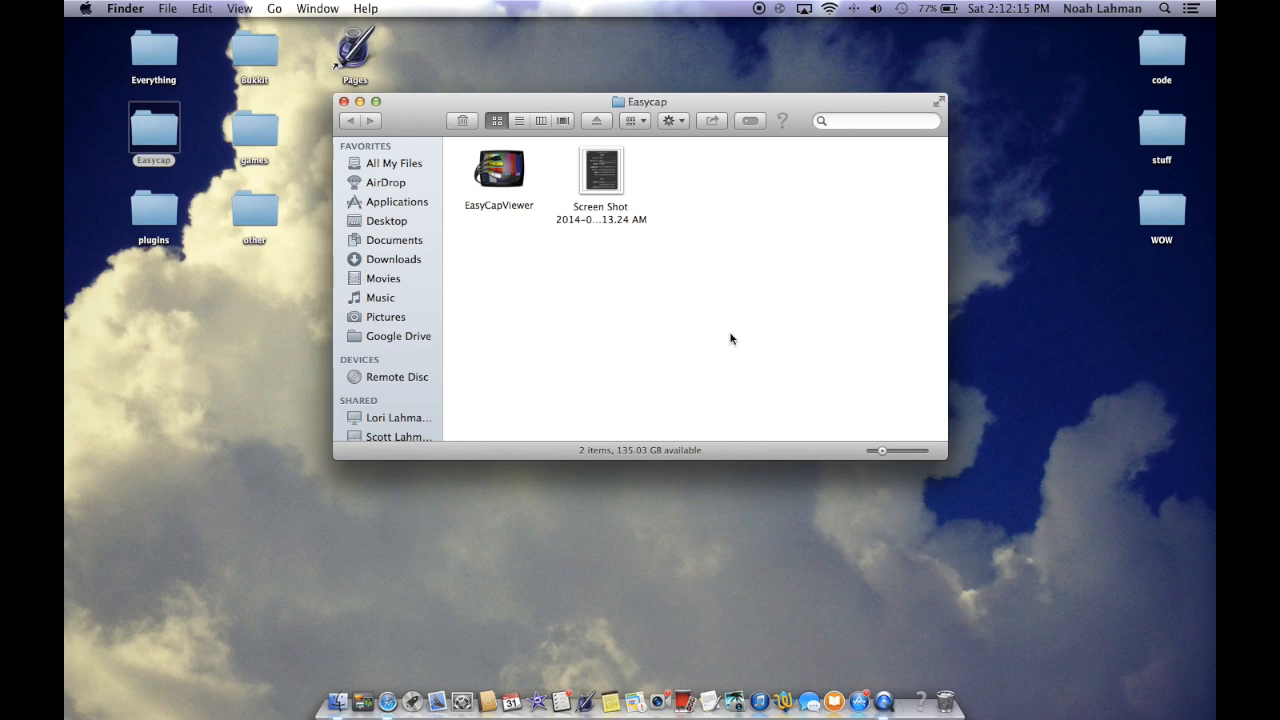
mouse_move(624, 257)
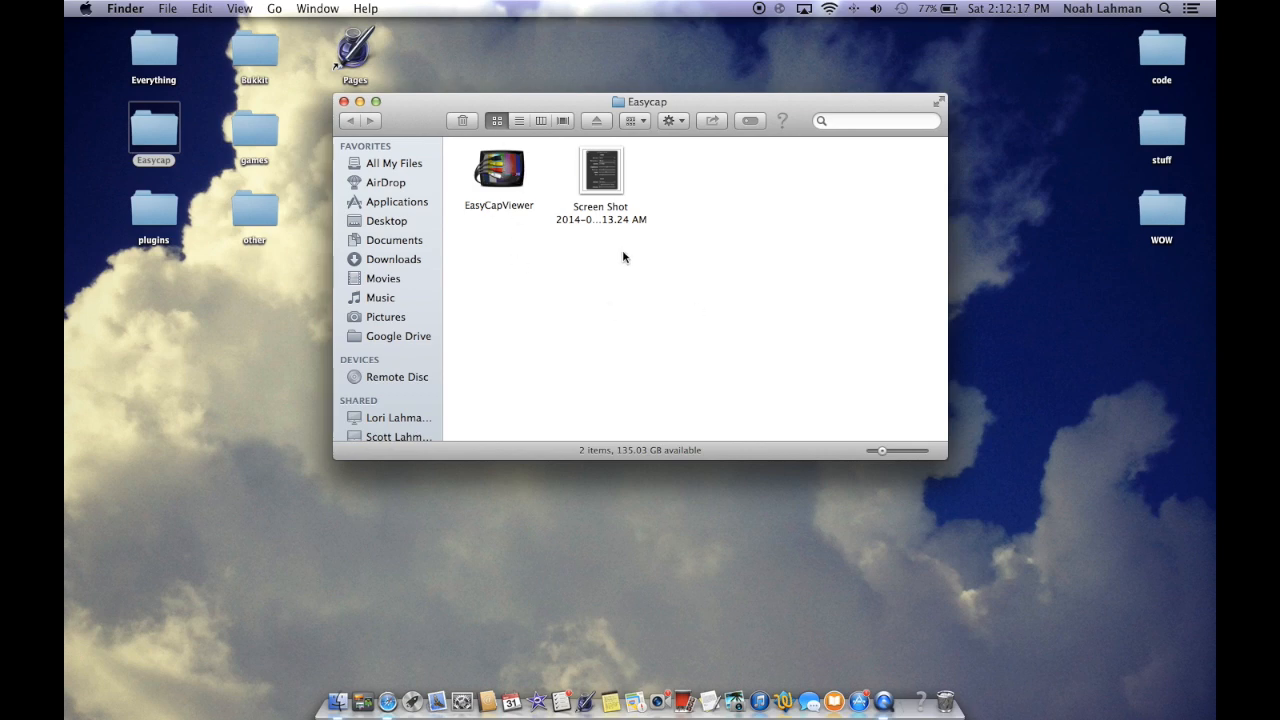
mouse_move(597, 530)
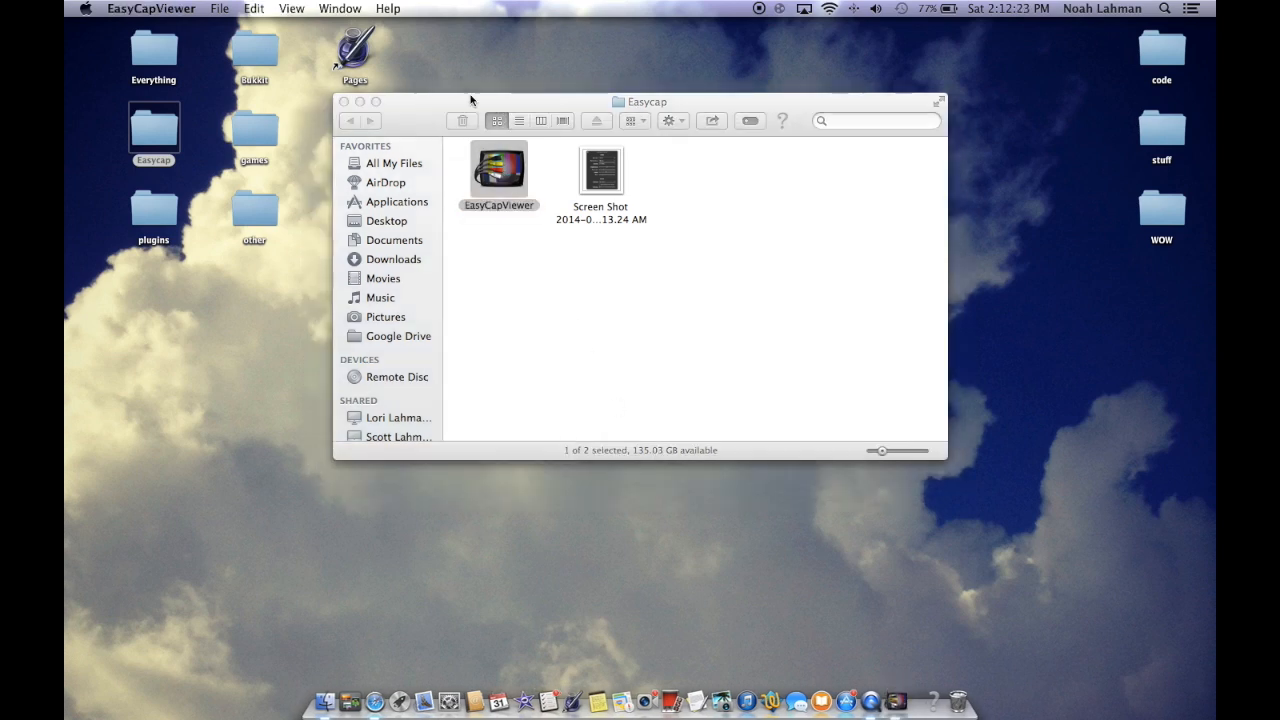
double_click(498, 170)
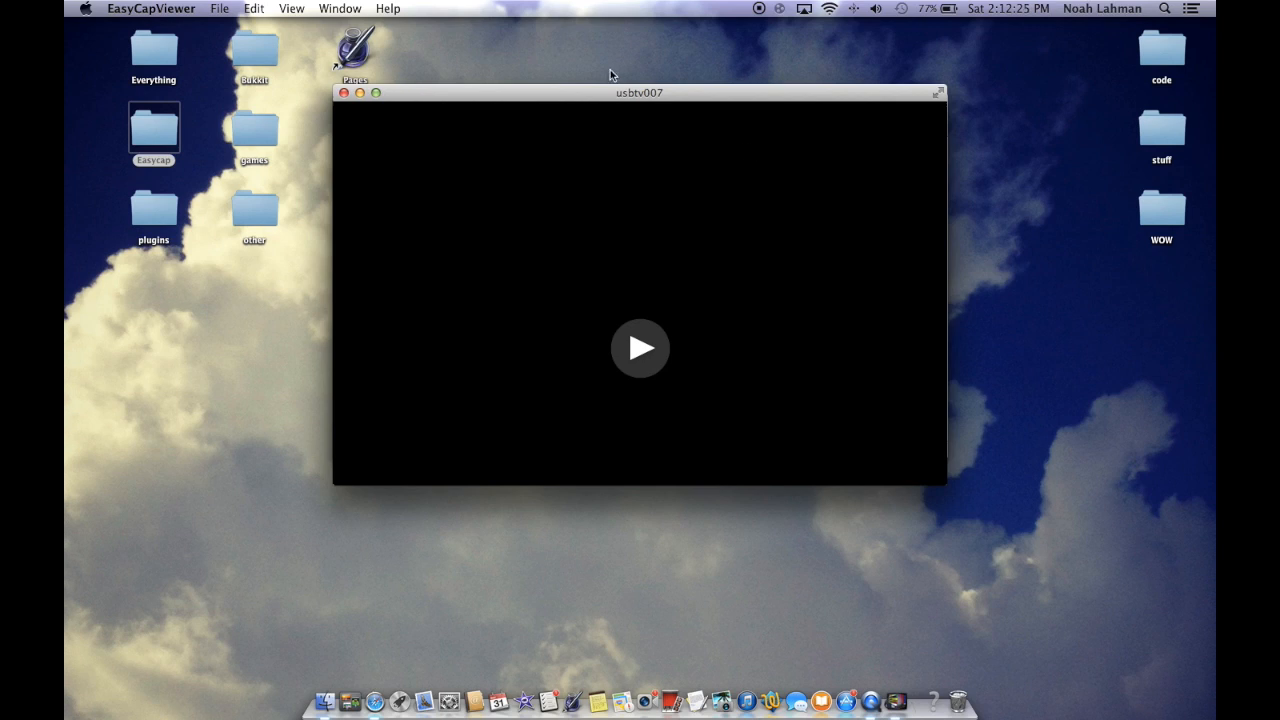
mouse_move(515, 103)
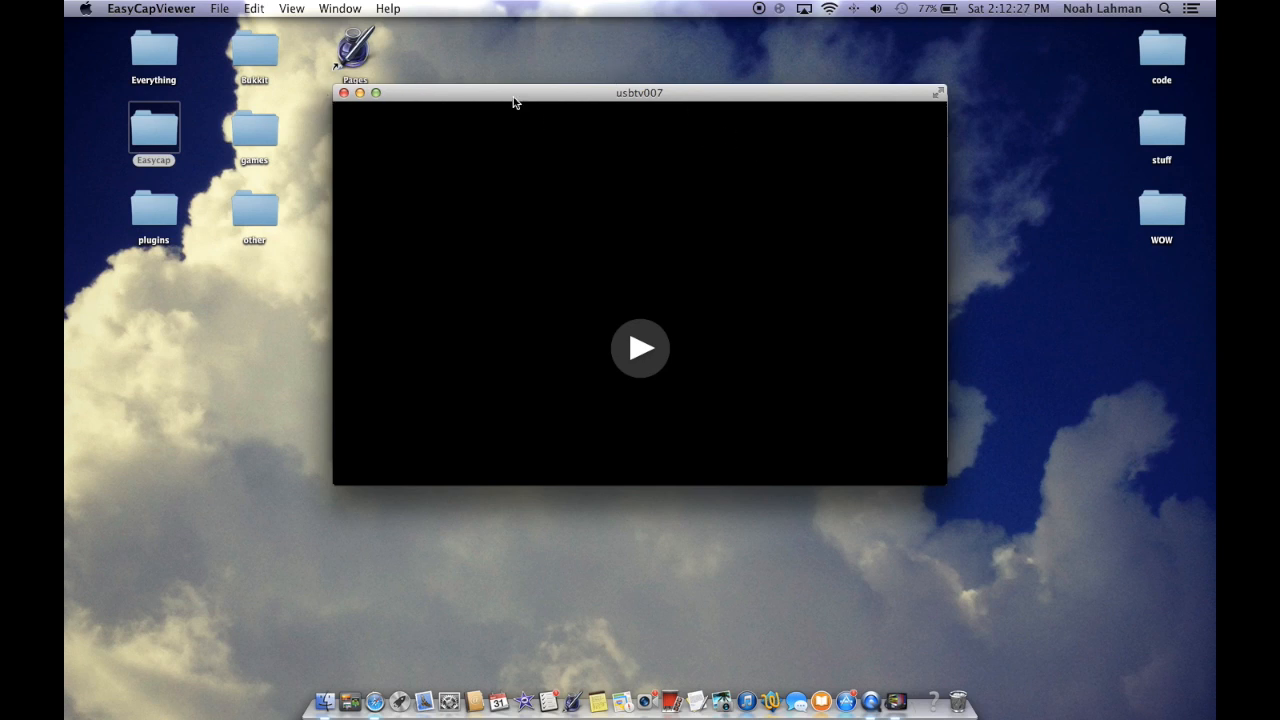
double_click(153, 130)
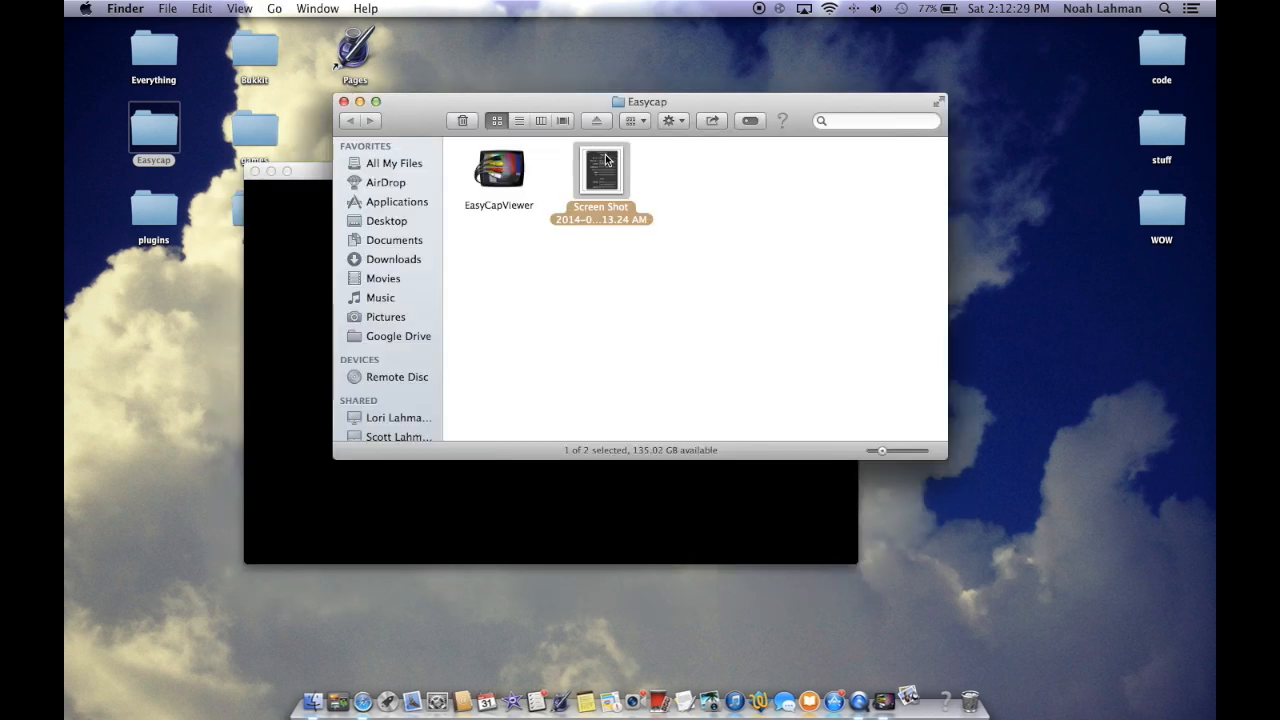
double_click(600, 168)
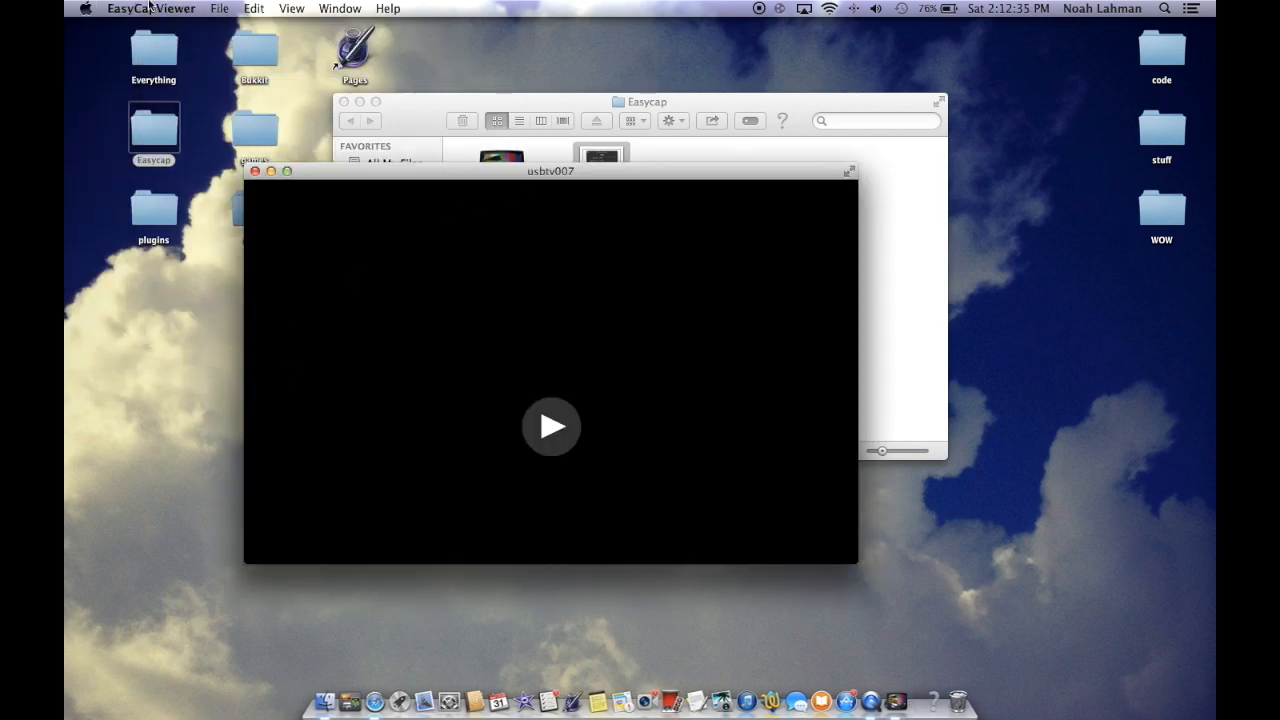
Open Configure Device from the EasyCapViewer menu and keep the video format at NTSC
left_click(151, 8)
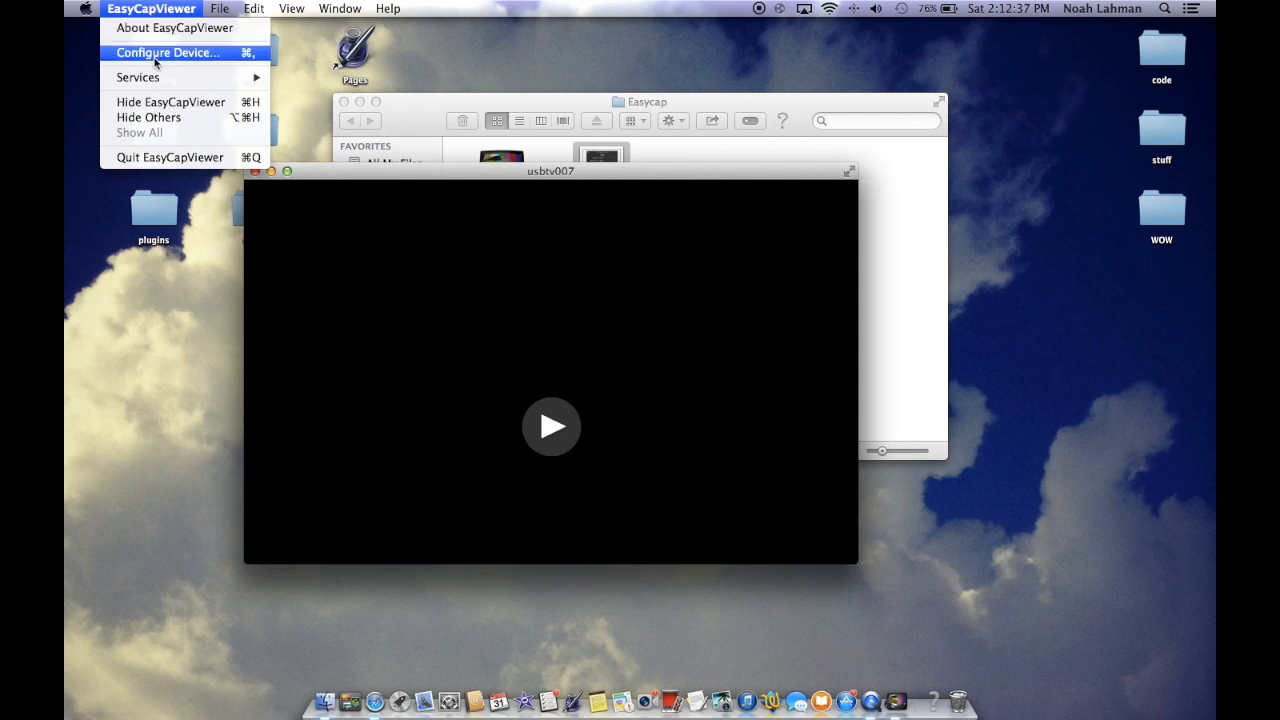
left_click(167, 52)
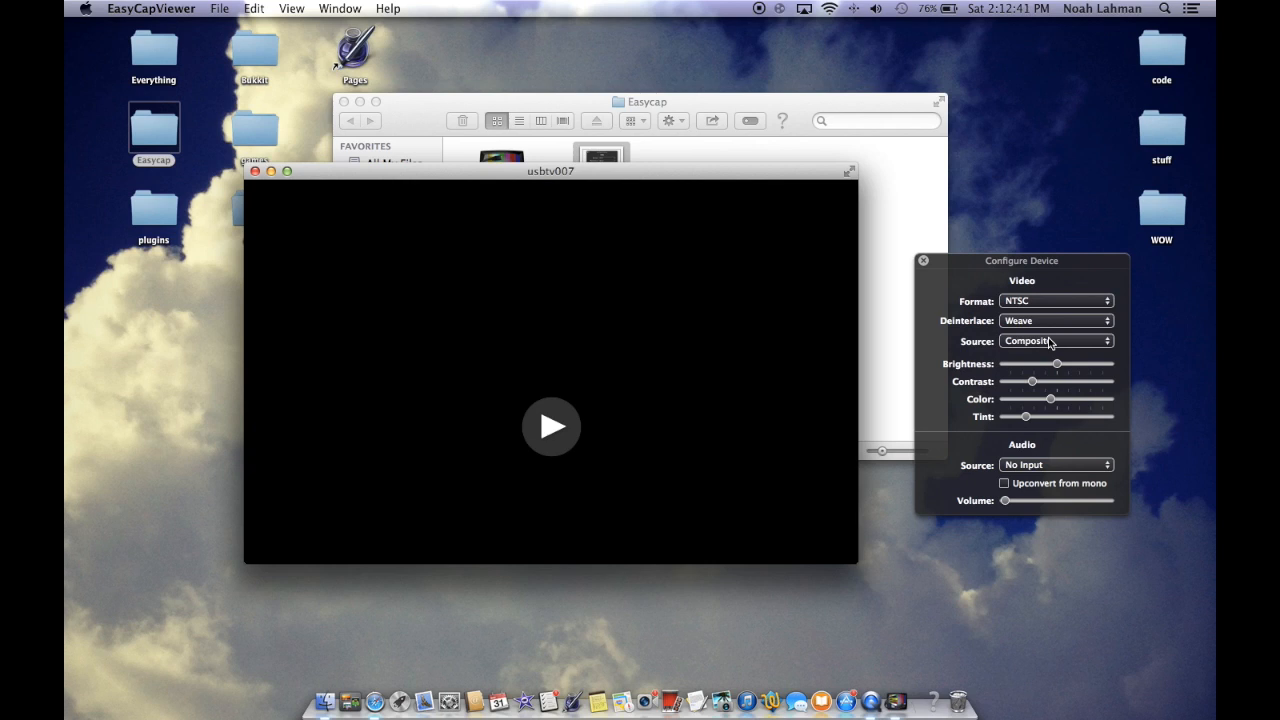
mouse_move(1050, 328)
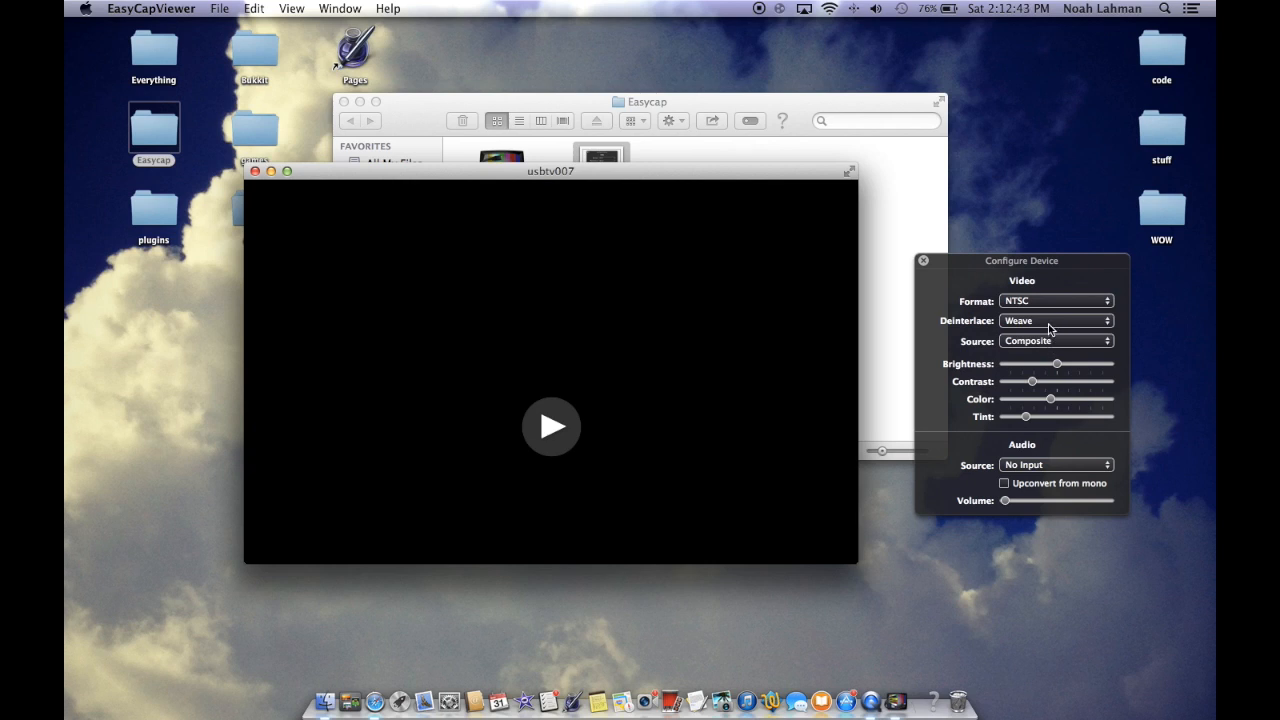
left_click(1057, 301)
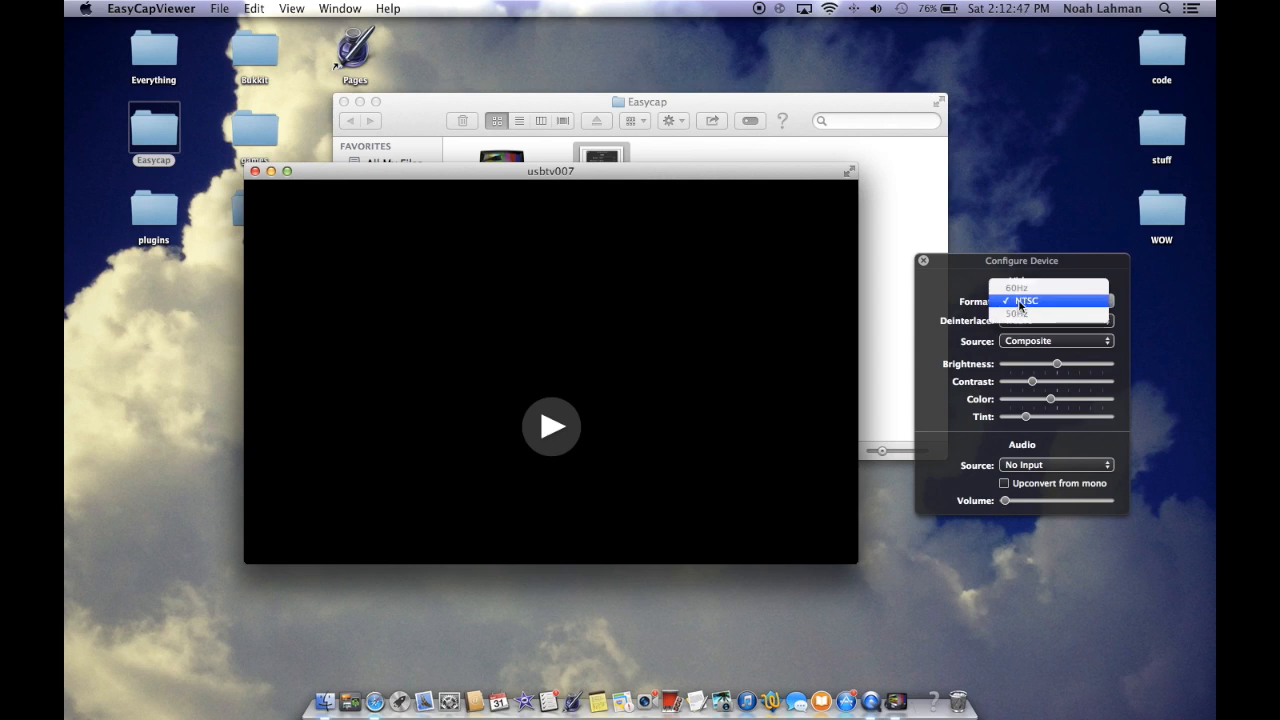
left_click(1025, 301)
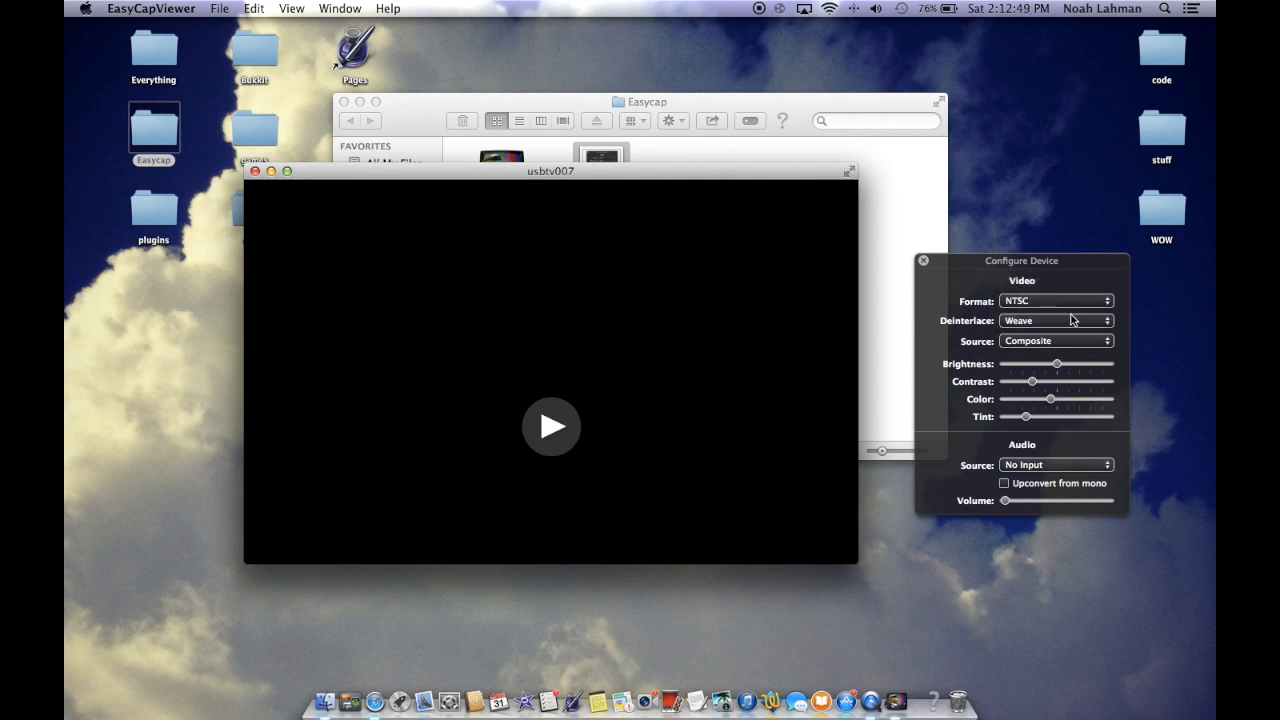
mouse_move(1055, 352)
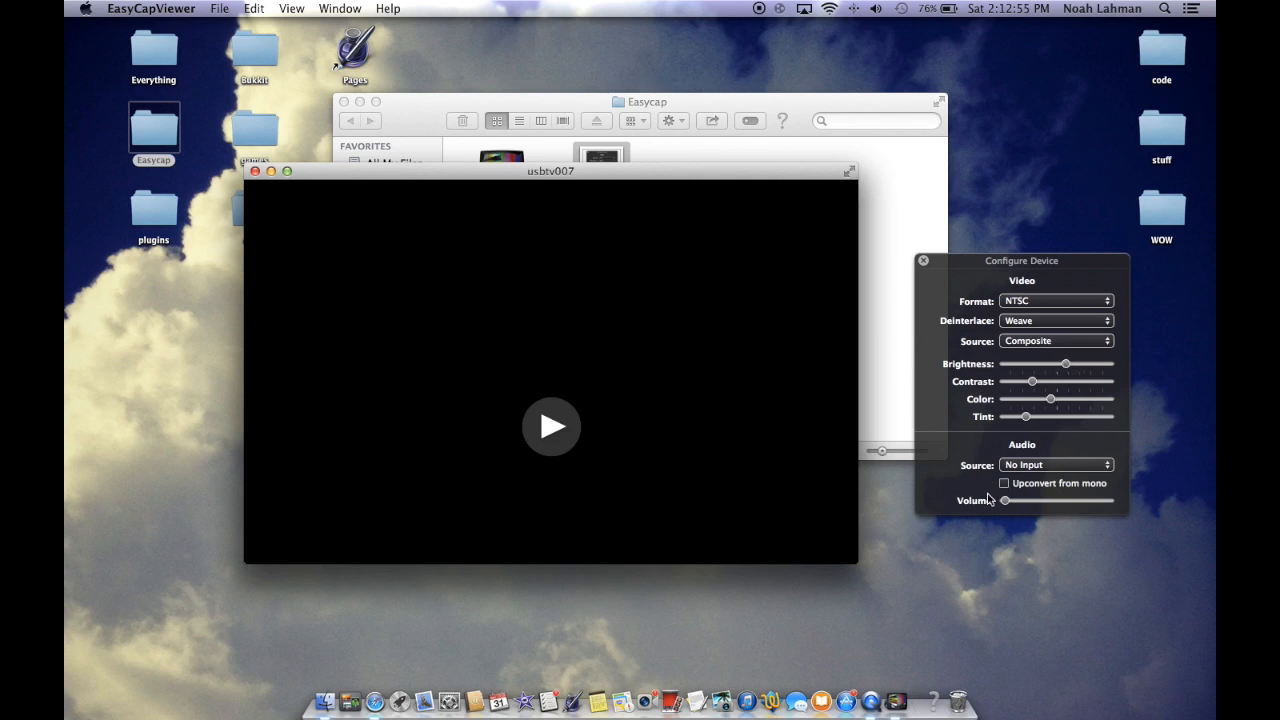
mouse_move(1055, 465)
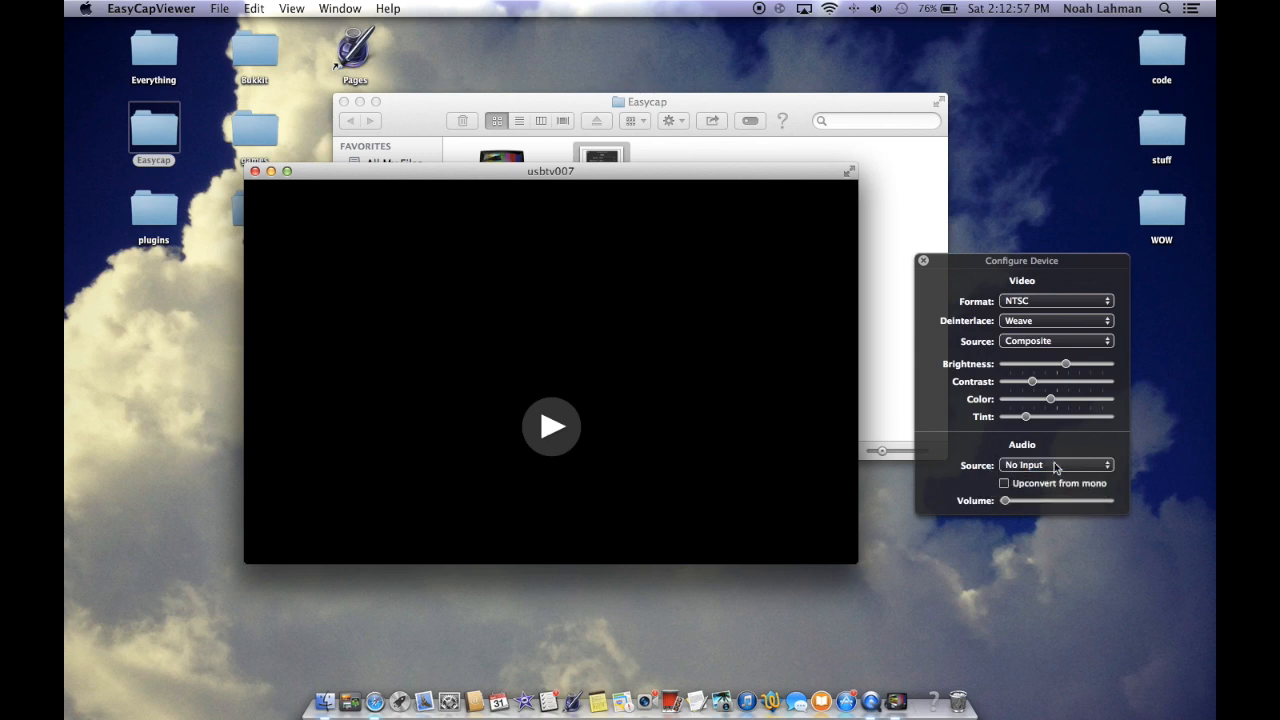
mouse_move(1052, 473)
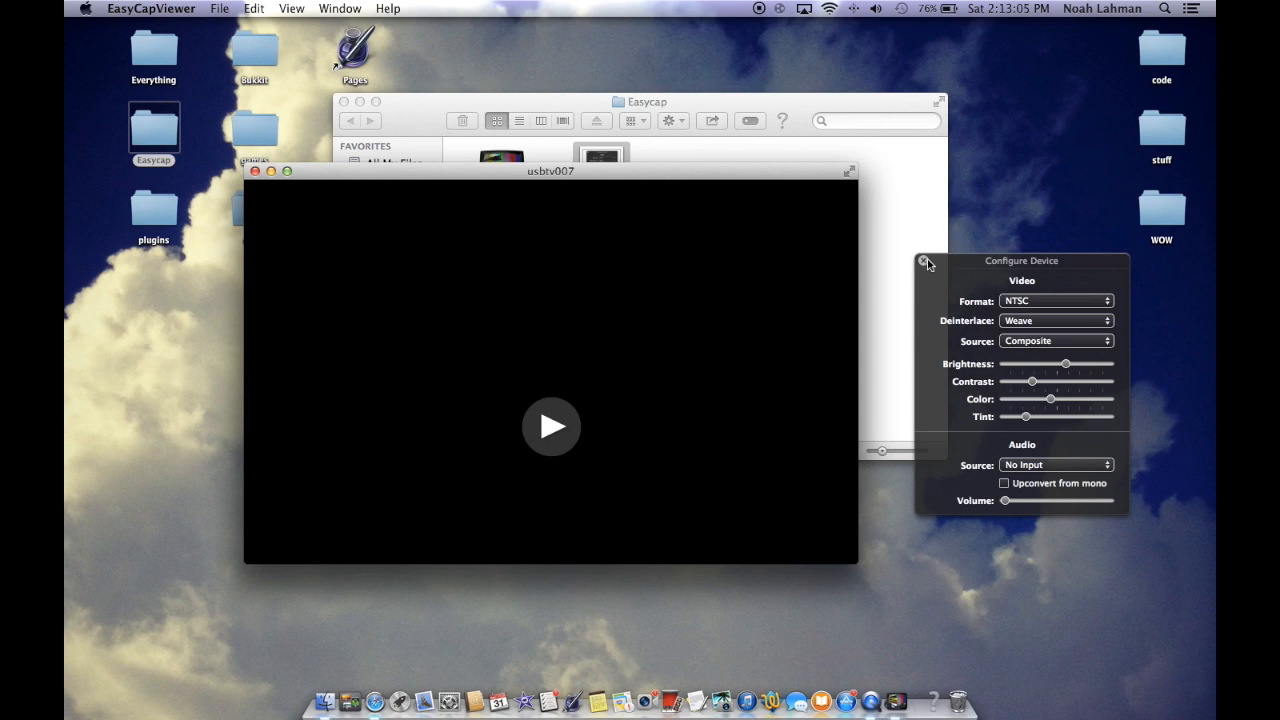
Close the Configure Device panel and start playback in the usbtv007 window
left_click(923, 261)
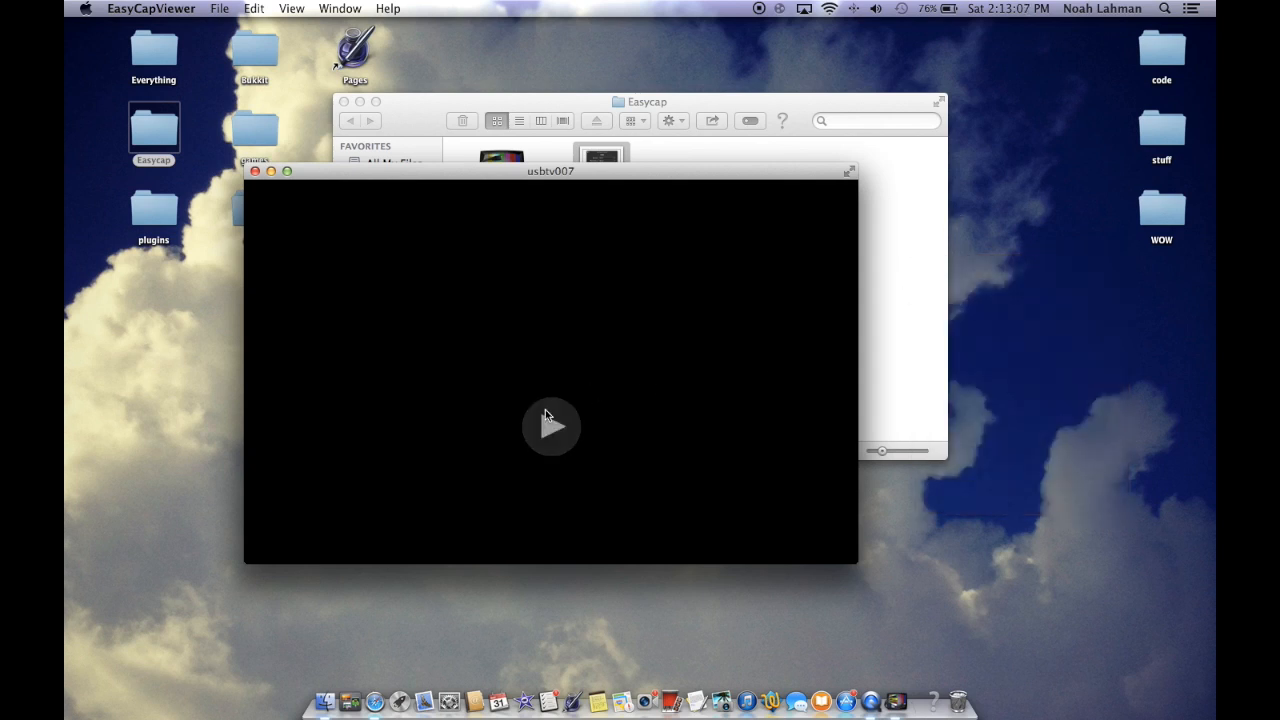
left_click(550, 425)
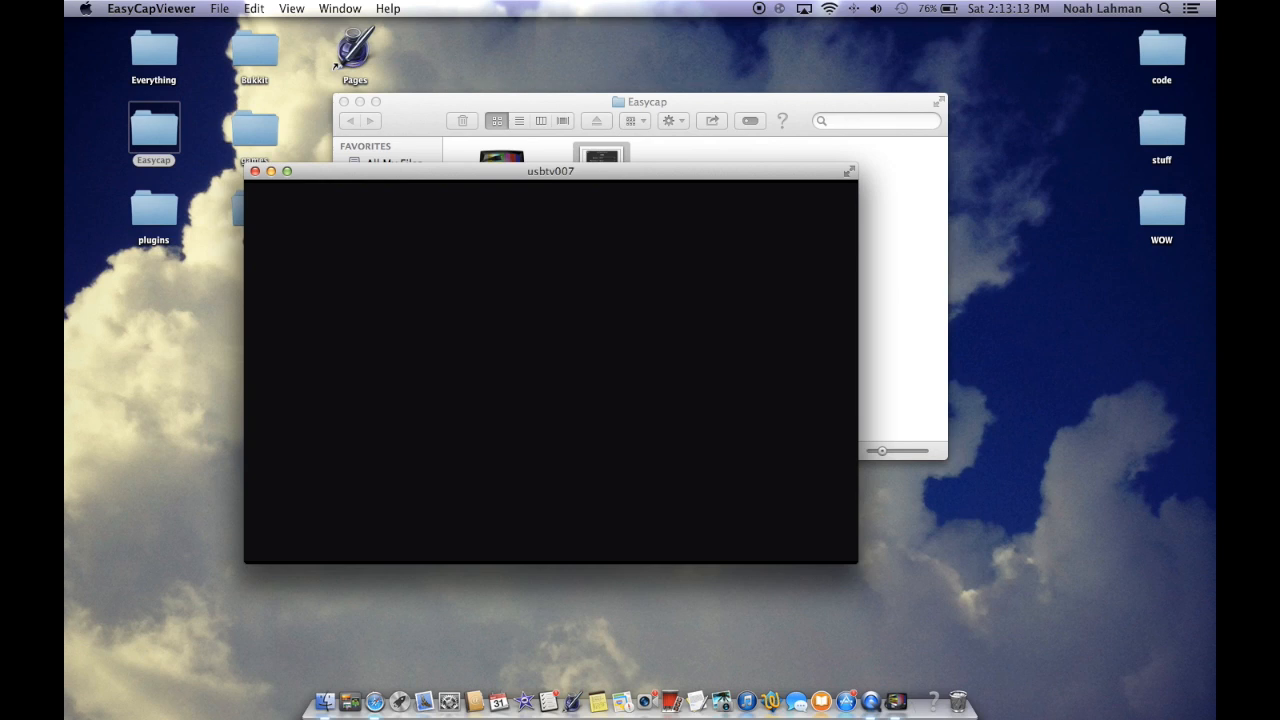
mouse_move(622, 251)
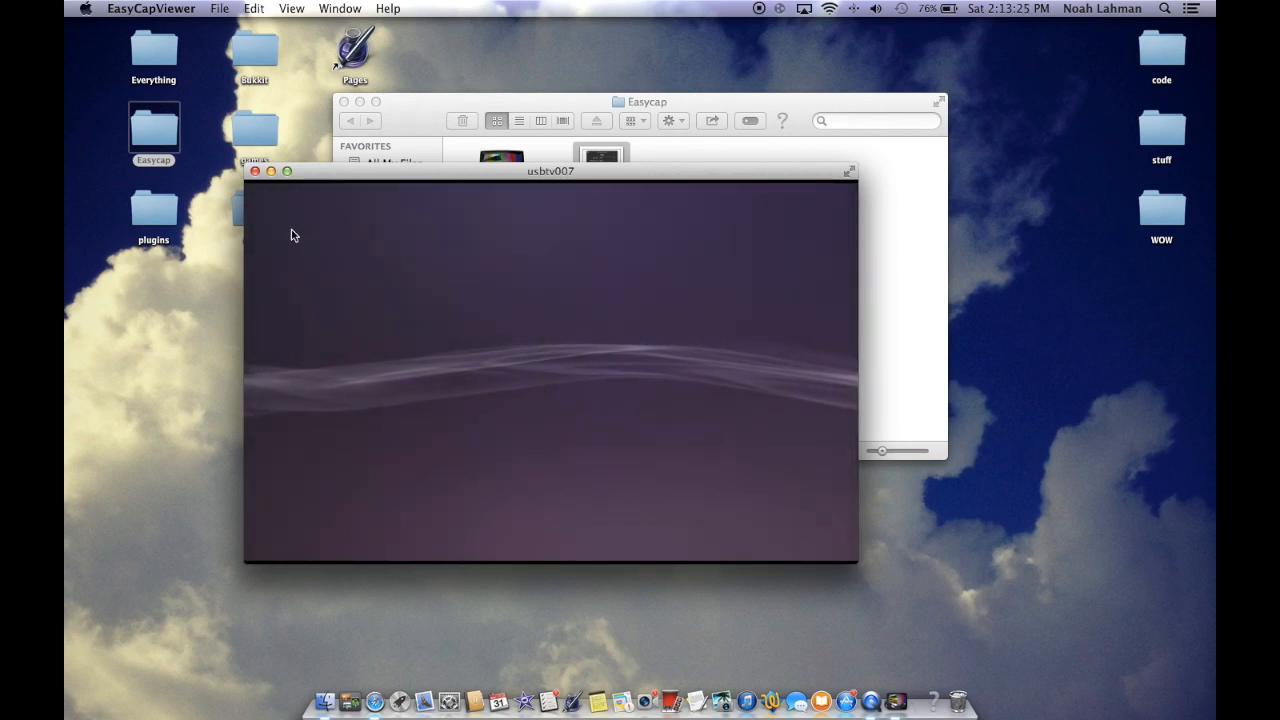
Move the usbtv007 video window up and right, then show the EasyCapViewer menu
left_click_drag(550, 170, 652, 129)
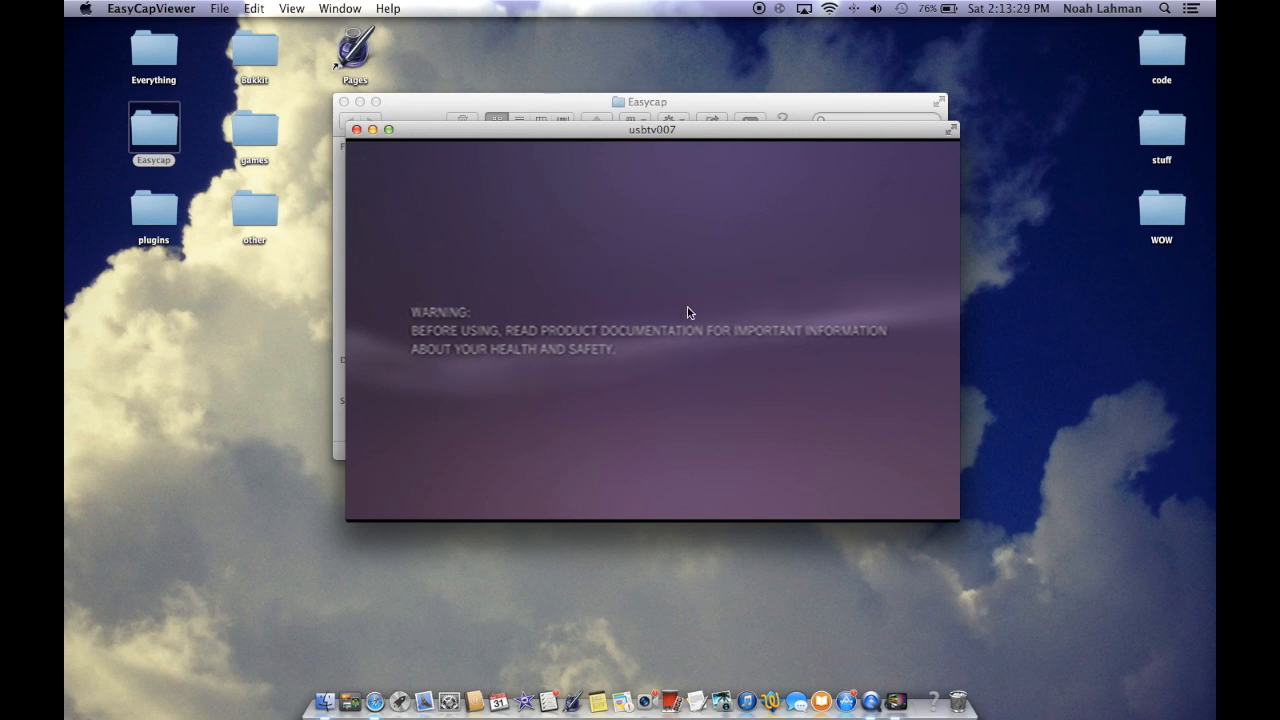
mouse_move(647, 371)
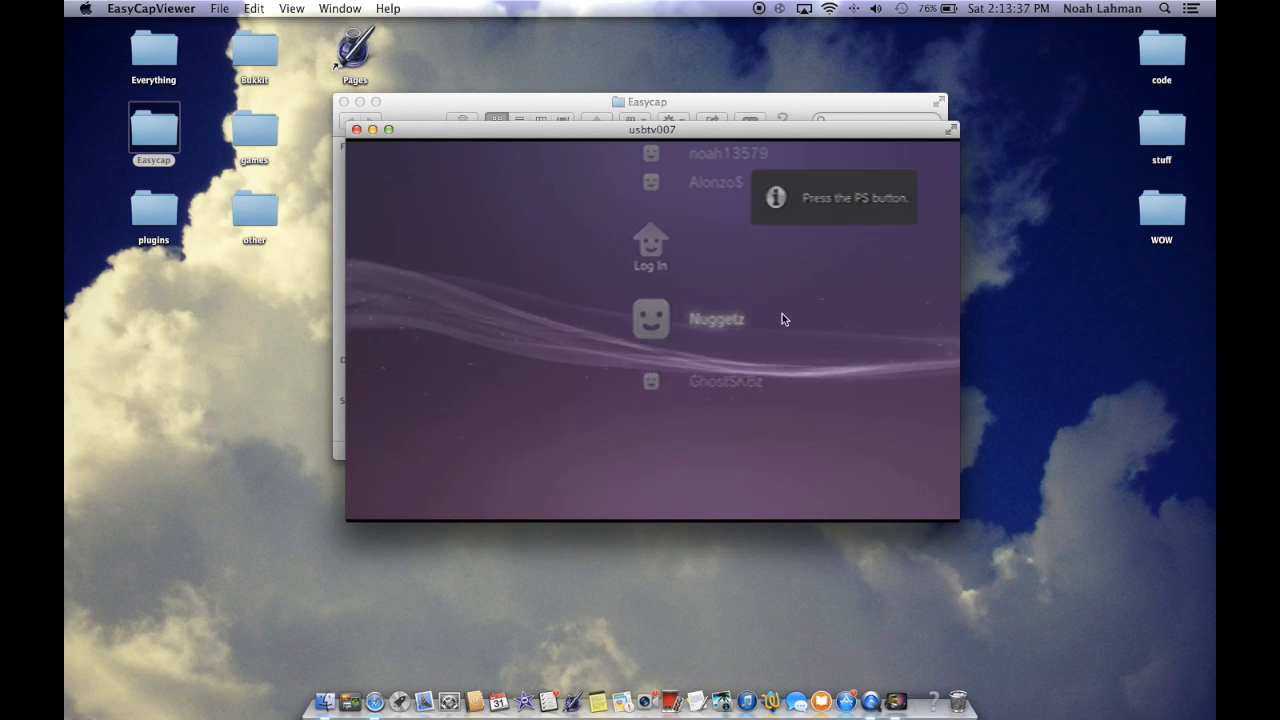
mouse_move(605, 468)
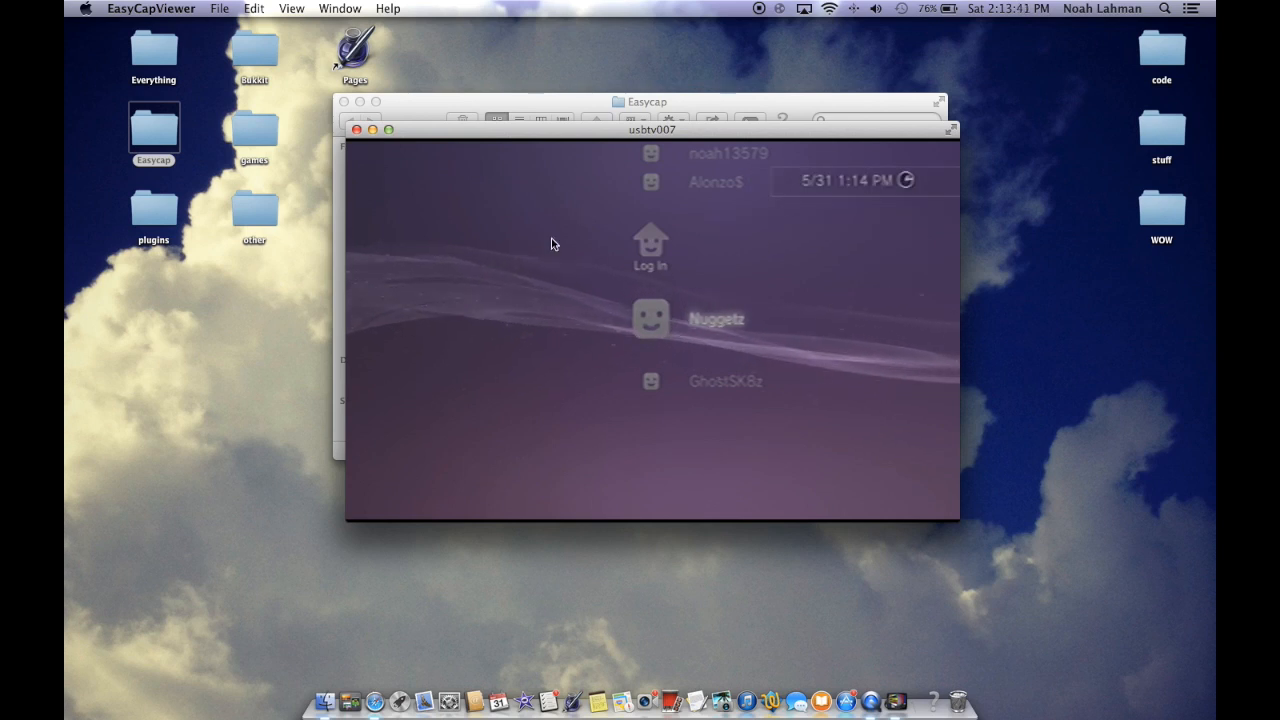
left_click(151, 8)
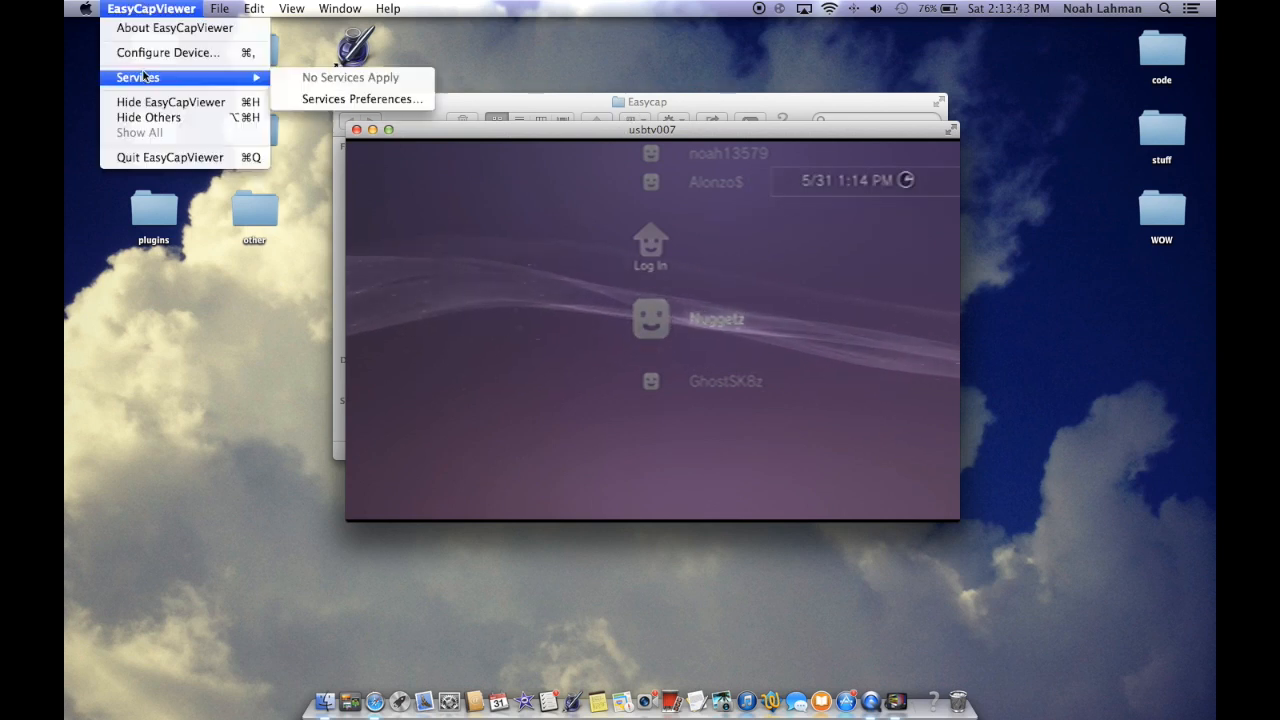
Raise the Brightness and Contrast sliders in Configure Device, then return to the video
left_click(167, 52)
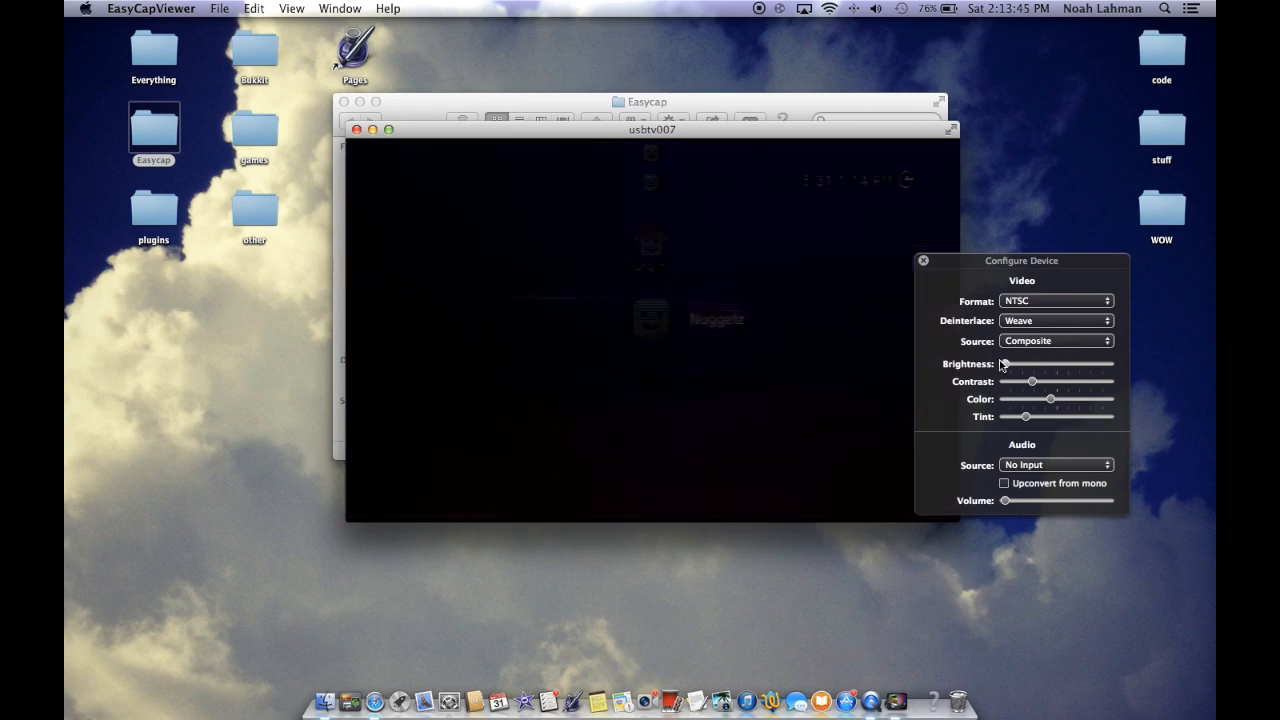
left_click_drag(1005, 363, 1095, 363)
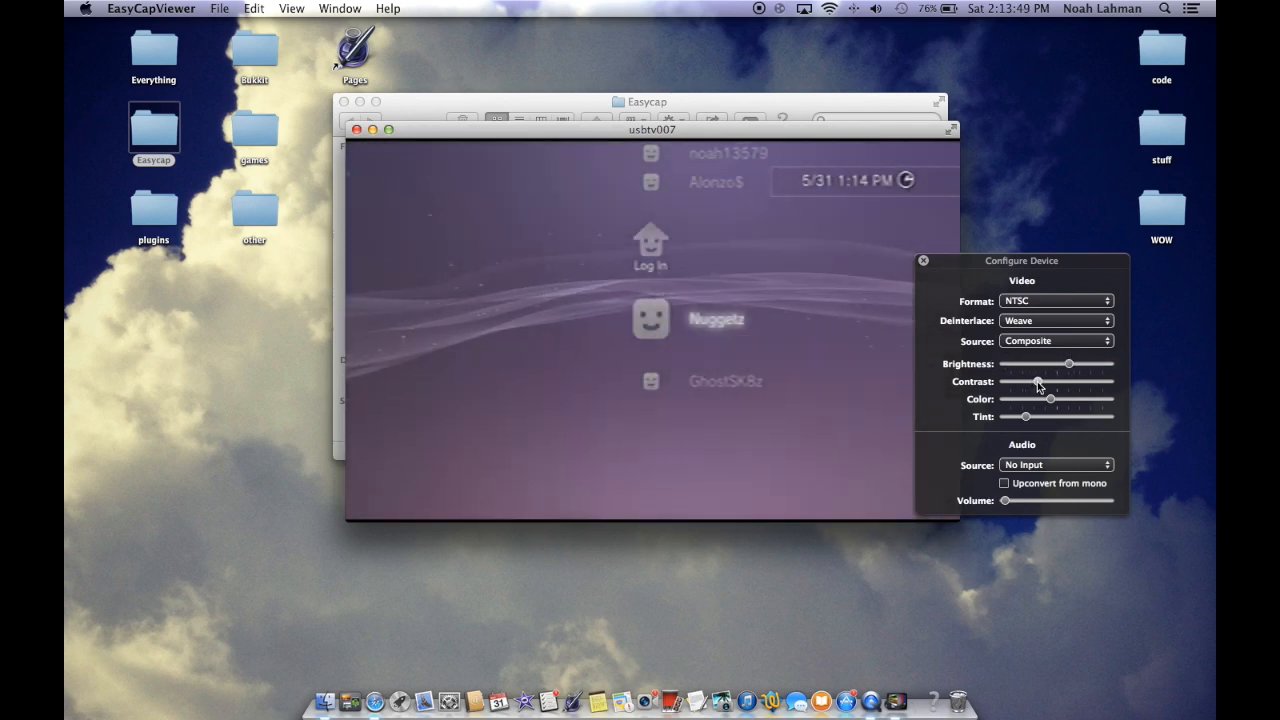
left_click_drag(1037, 381, 1108, 381)
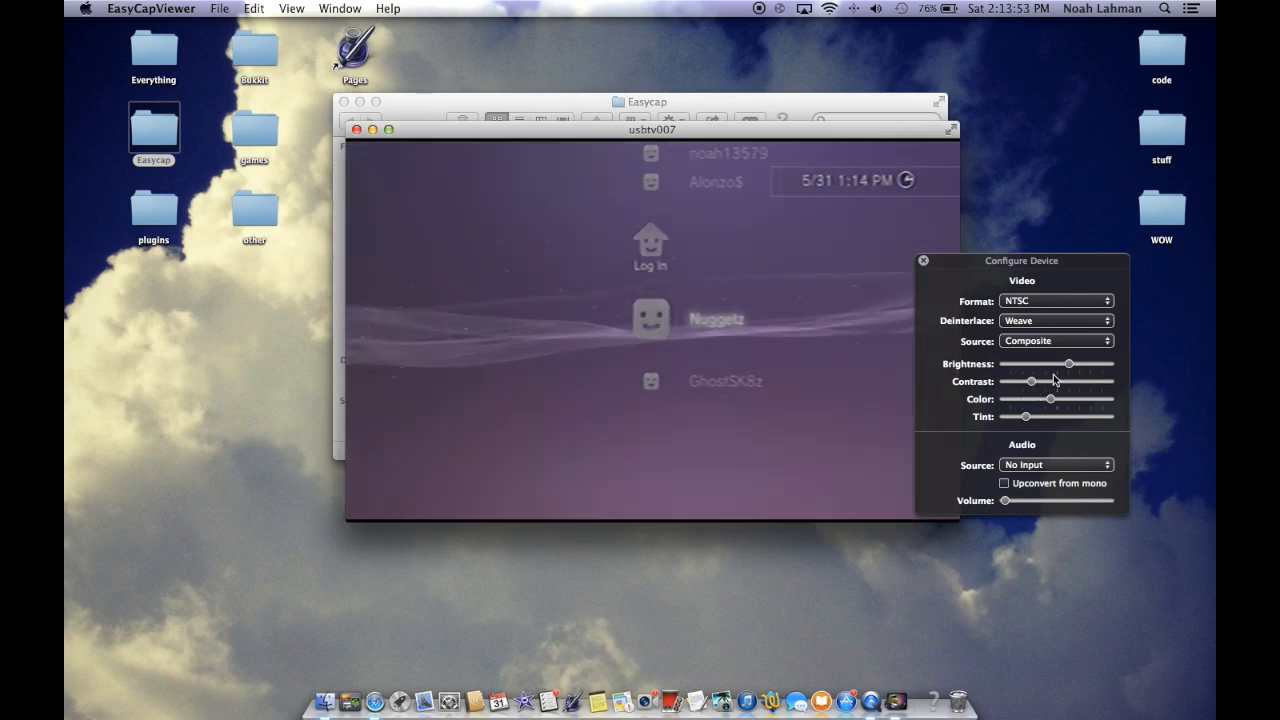
mouse_move(530, 448)
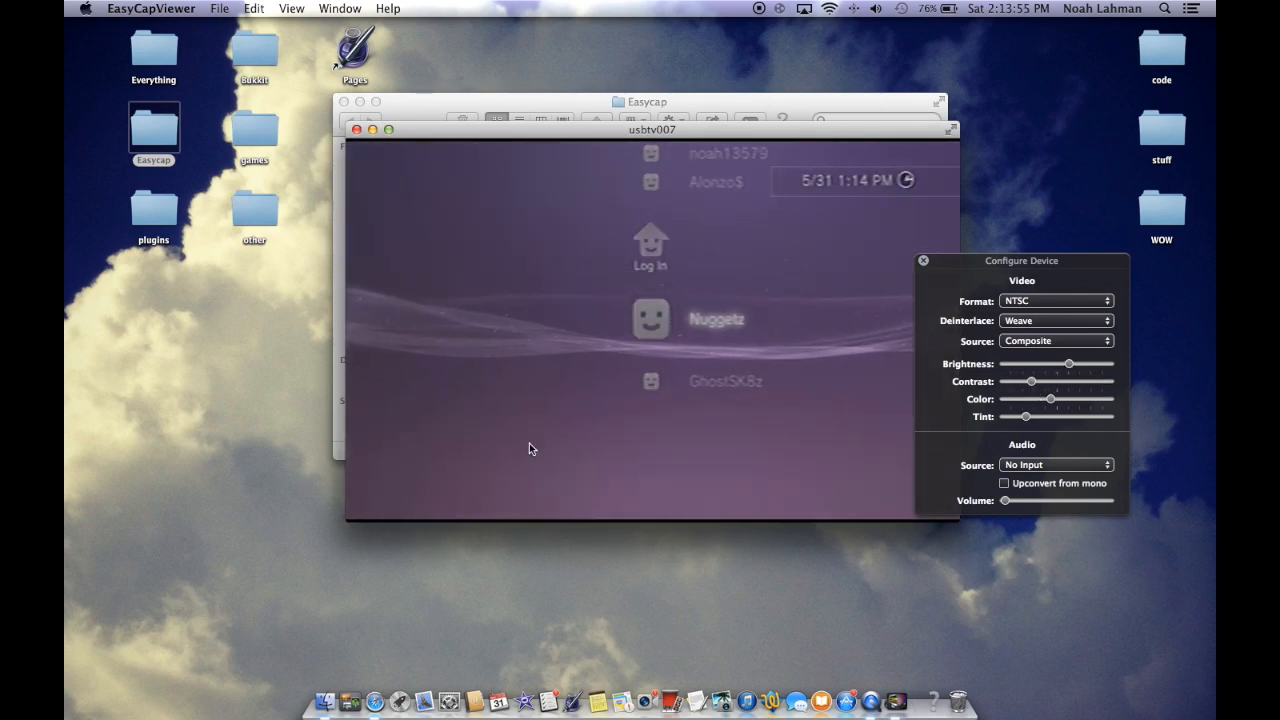
left_click(923, 260)
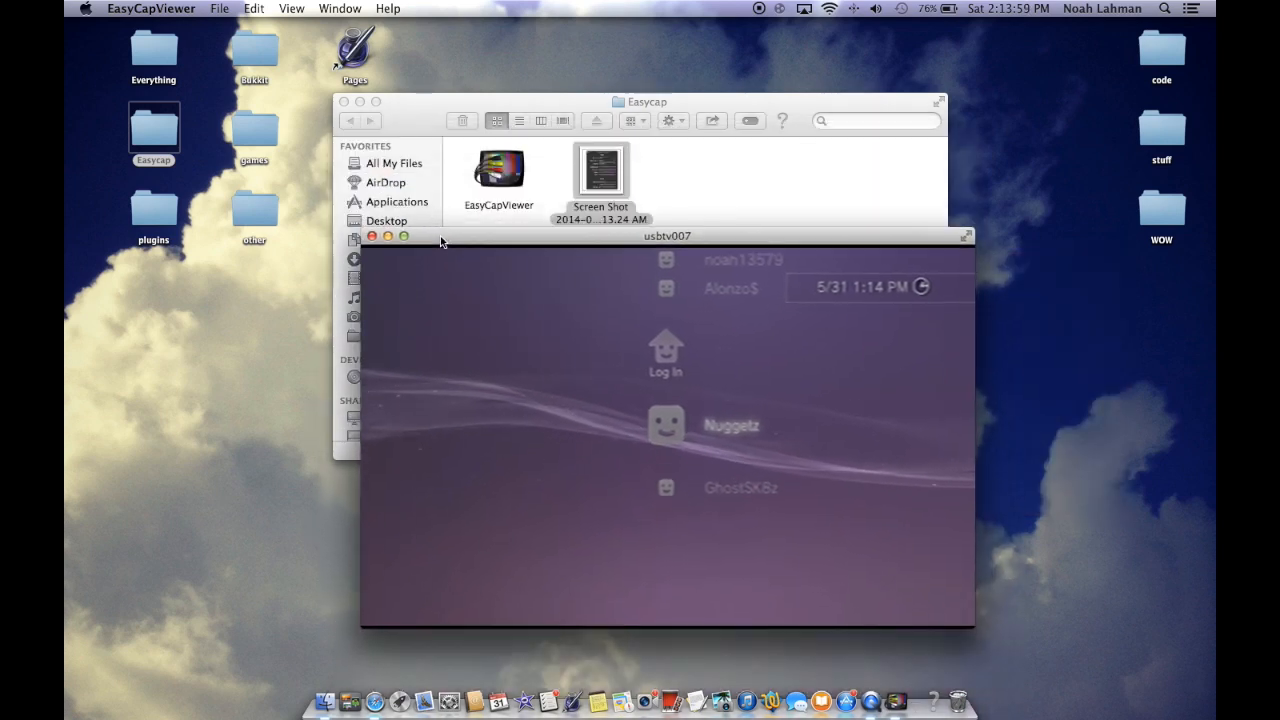
Shift the usbtv007 window slightly, then close it
left_click_drag(667, 235, 638, 223)
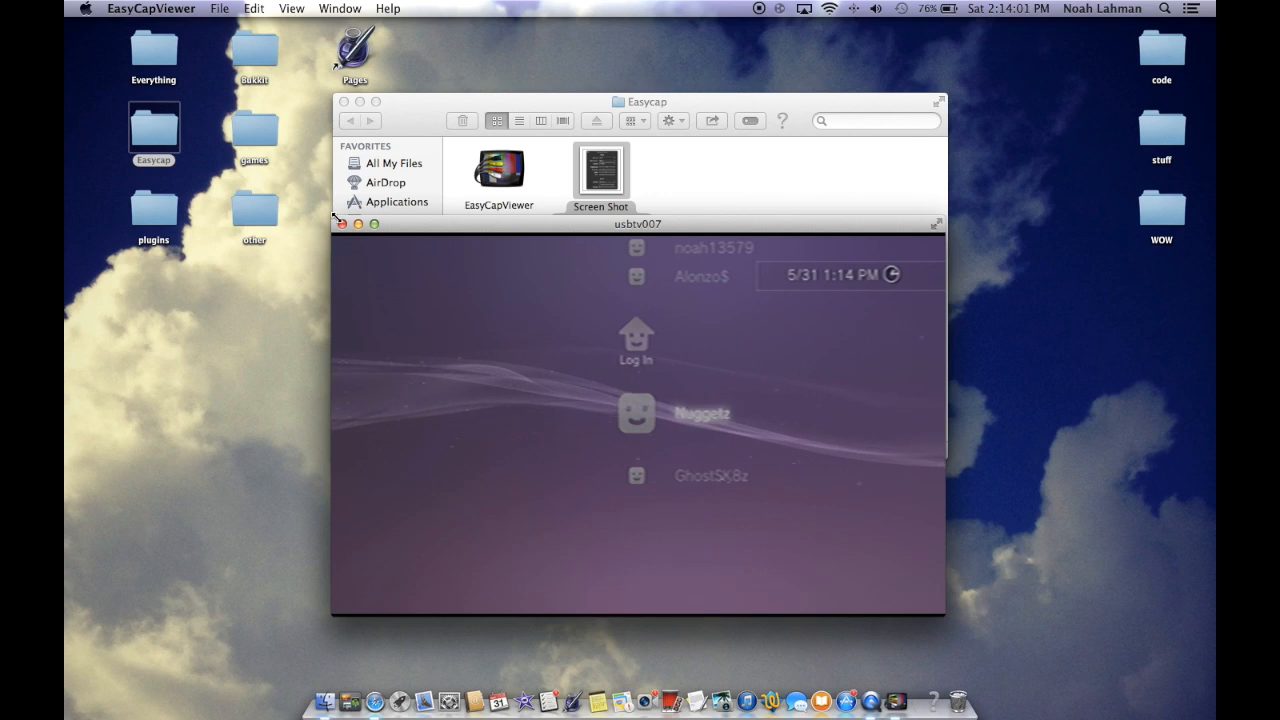
left_click(342, 223)
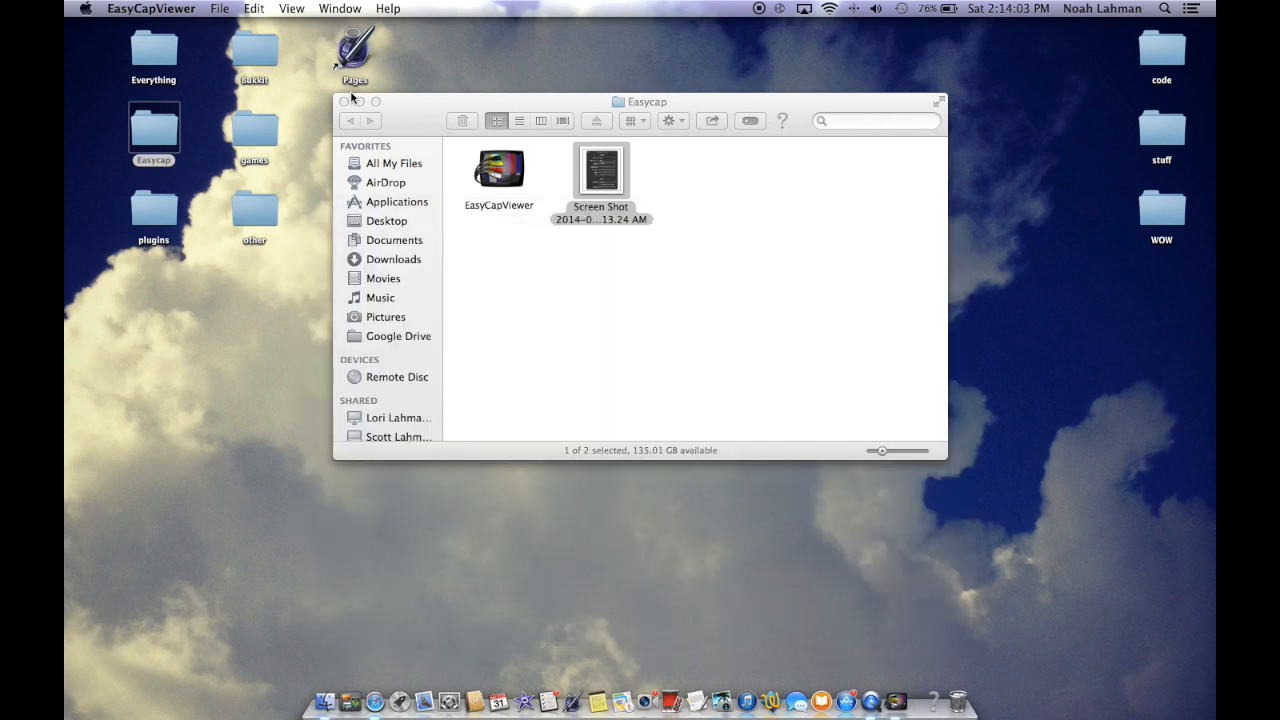
mouse_move(662, 160)
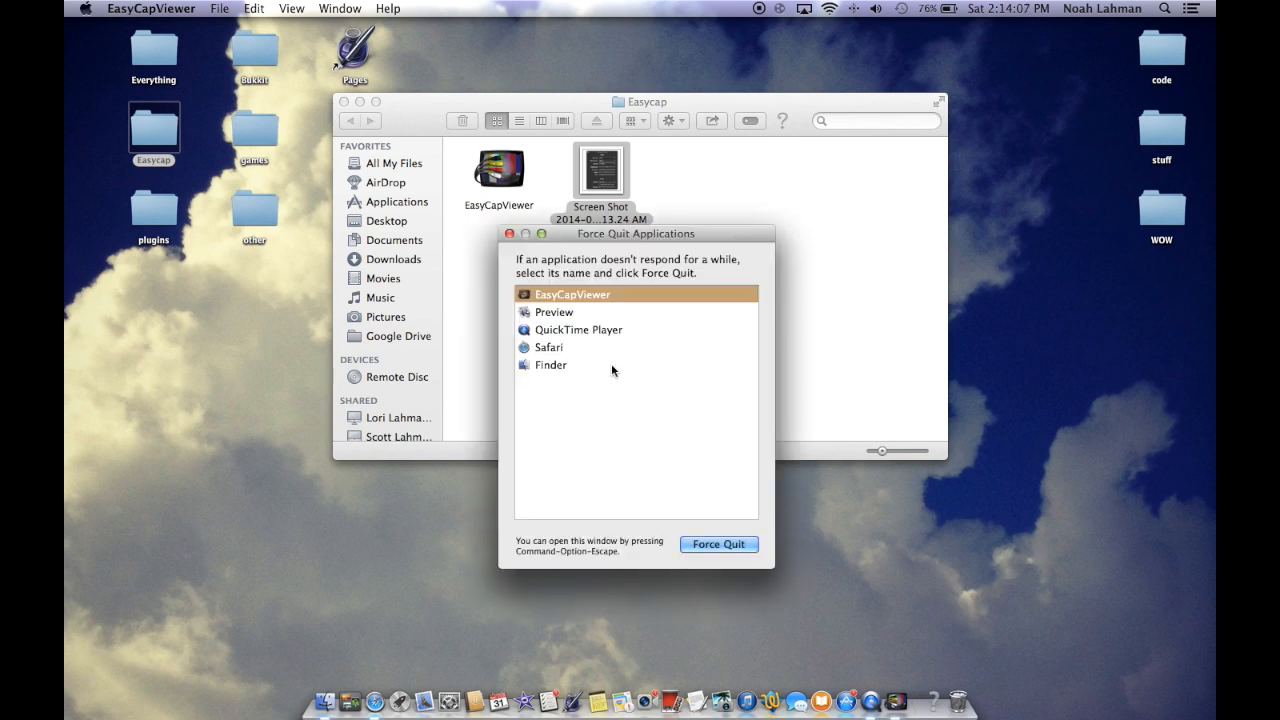
Force quit Safari, EasyCapViewer and Preview, then relaunch EasyCapViewer from Easycap
left_click(549, 347)
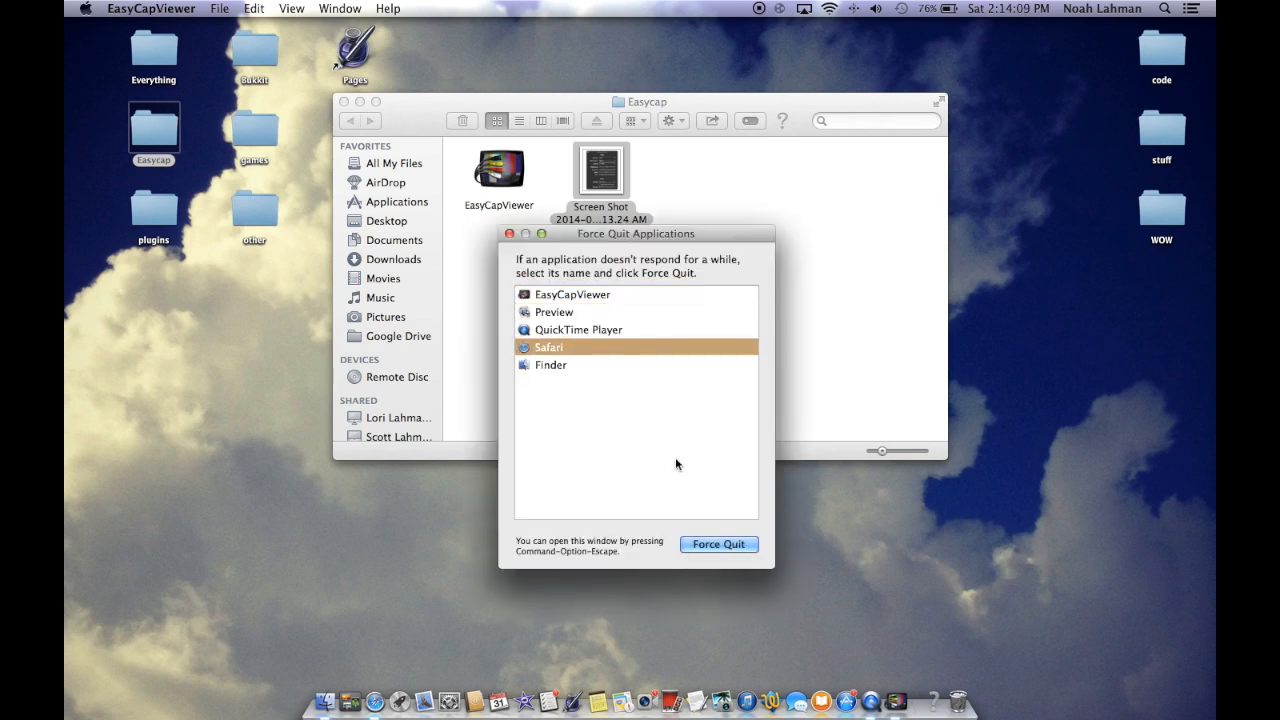
left_click(718, 544)
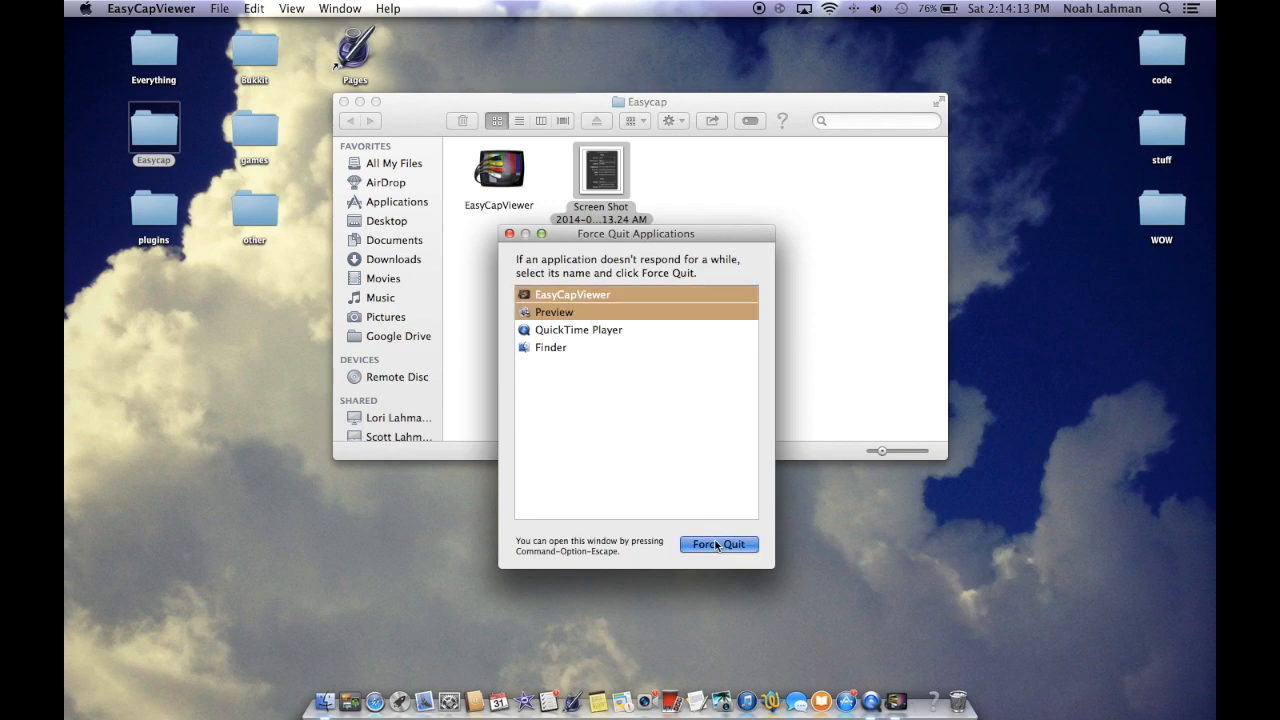
left_click(718, 544)
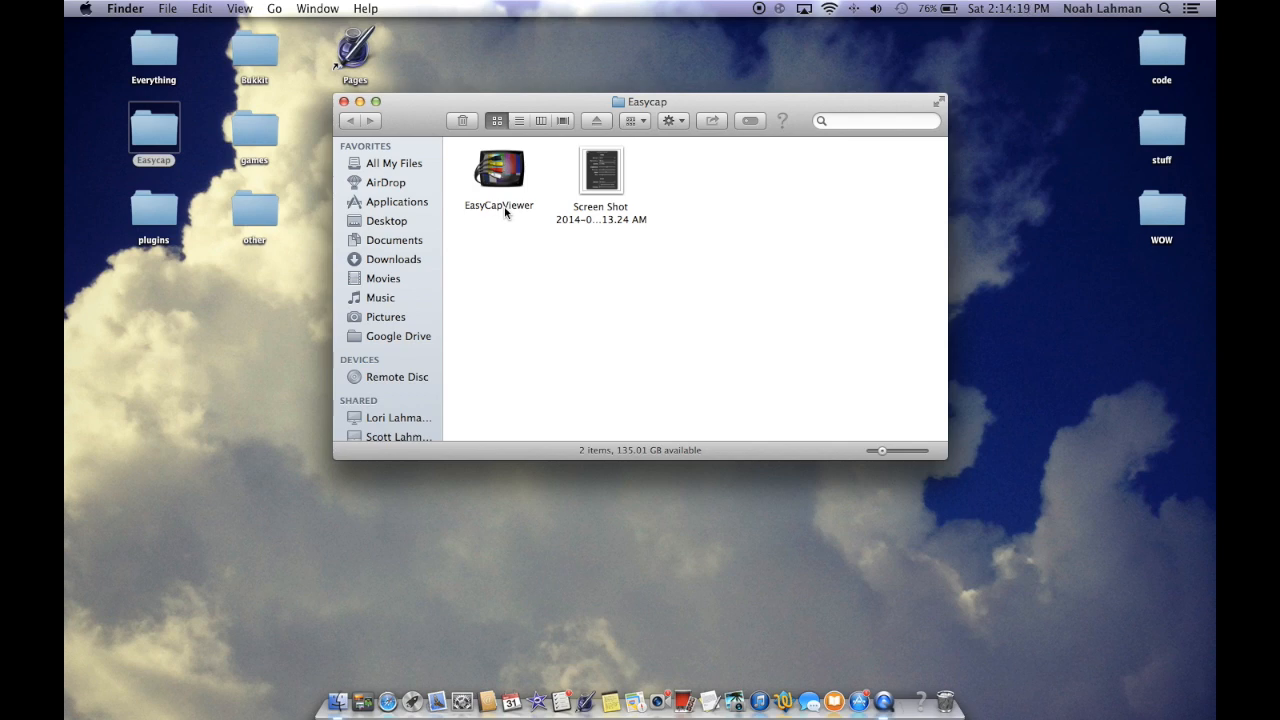
mouse_move(517, 193)
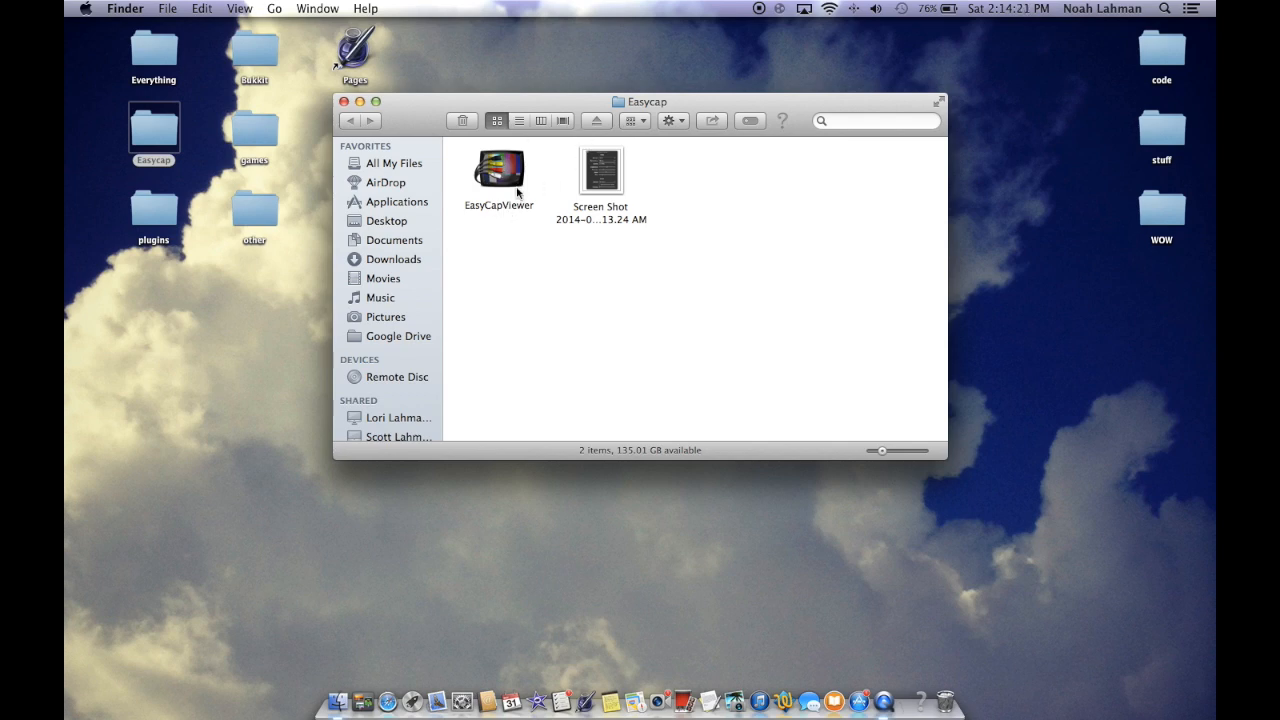
double_click(499, 170)
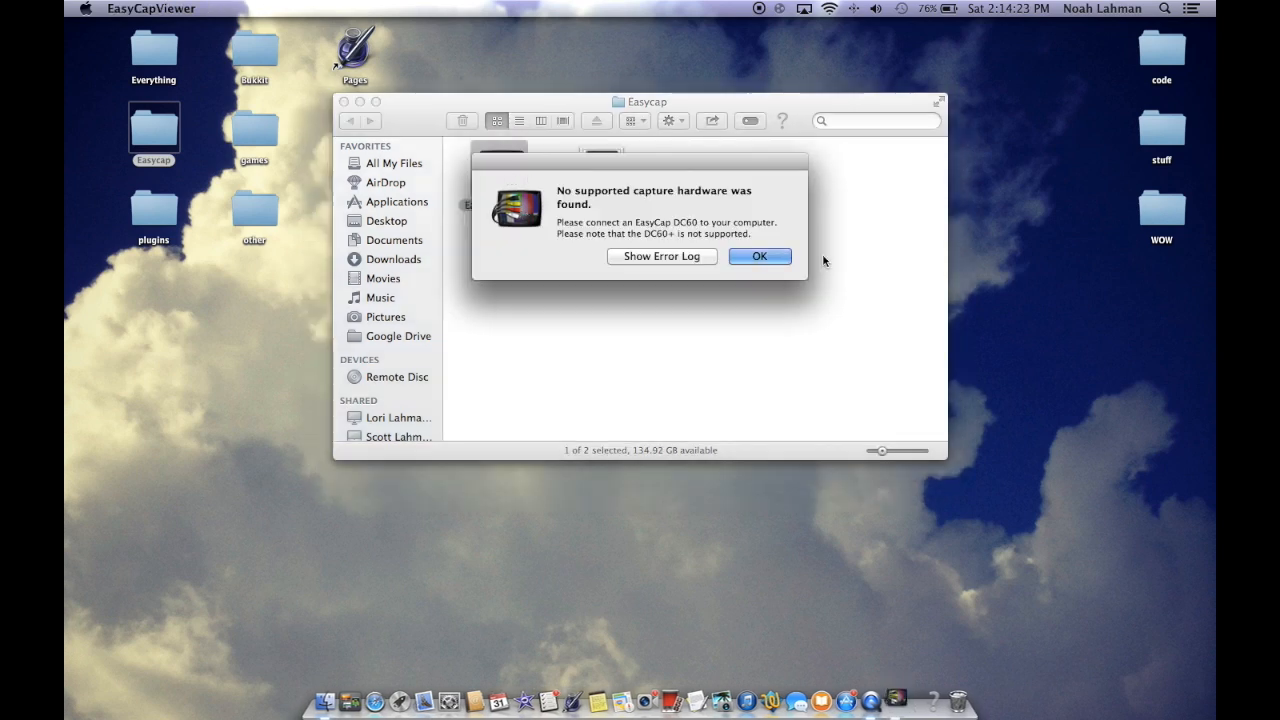
mouse_move(554, 204)
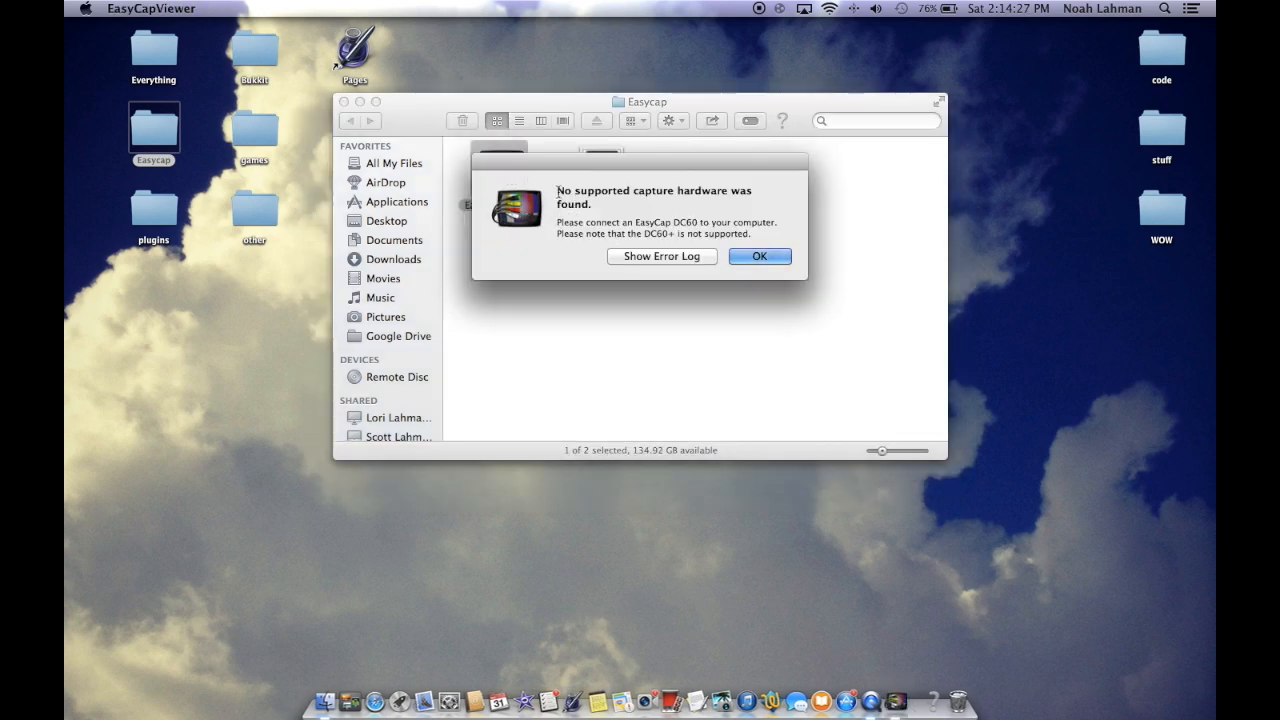
mouse_move(647, 202)
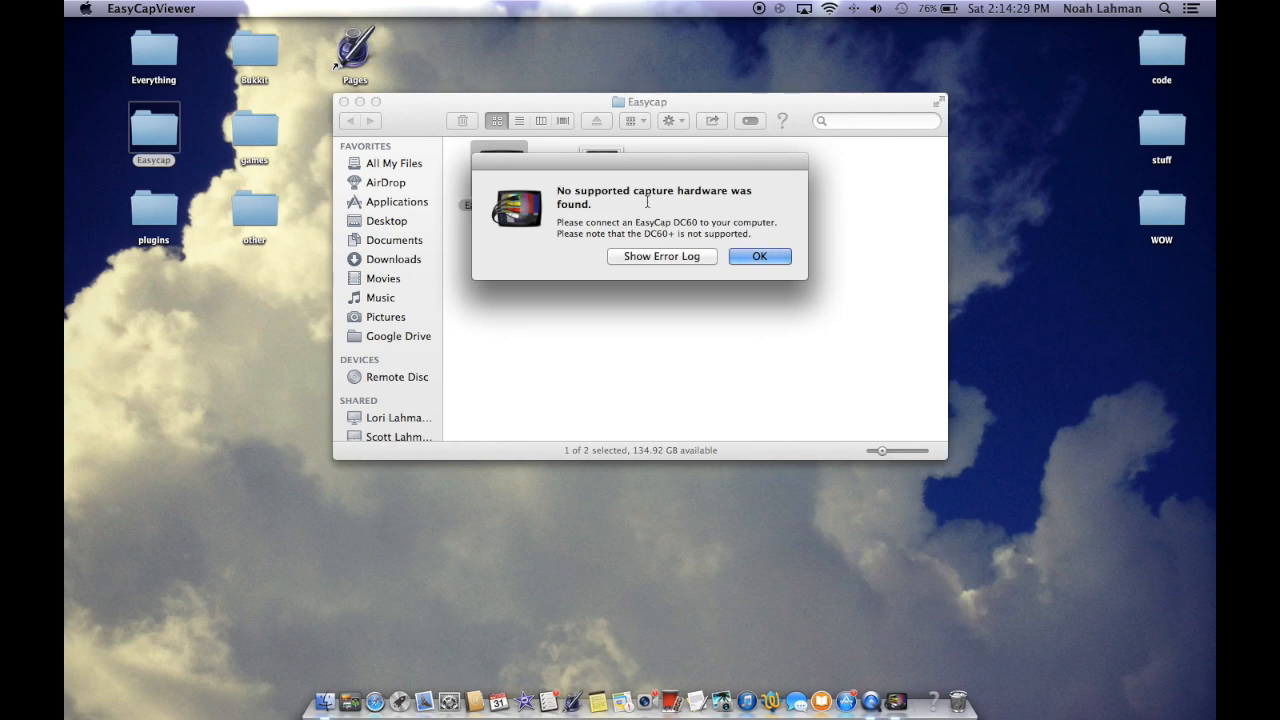
mouse_move(621, 224)
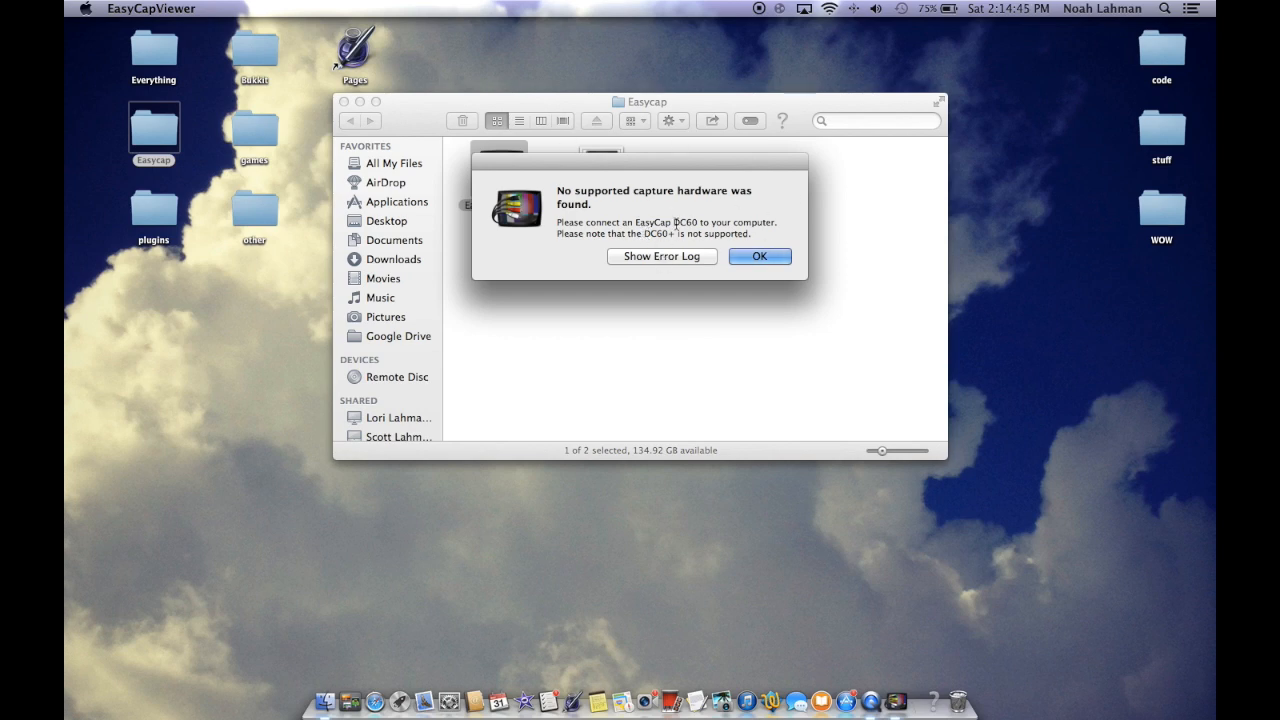
Click OK on the 'No supported capture hardware was found' alert
left_click(759, 256)
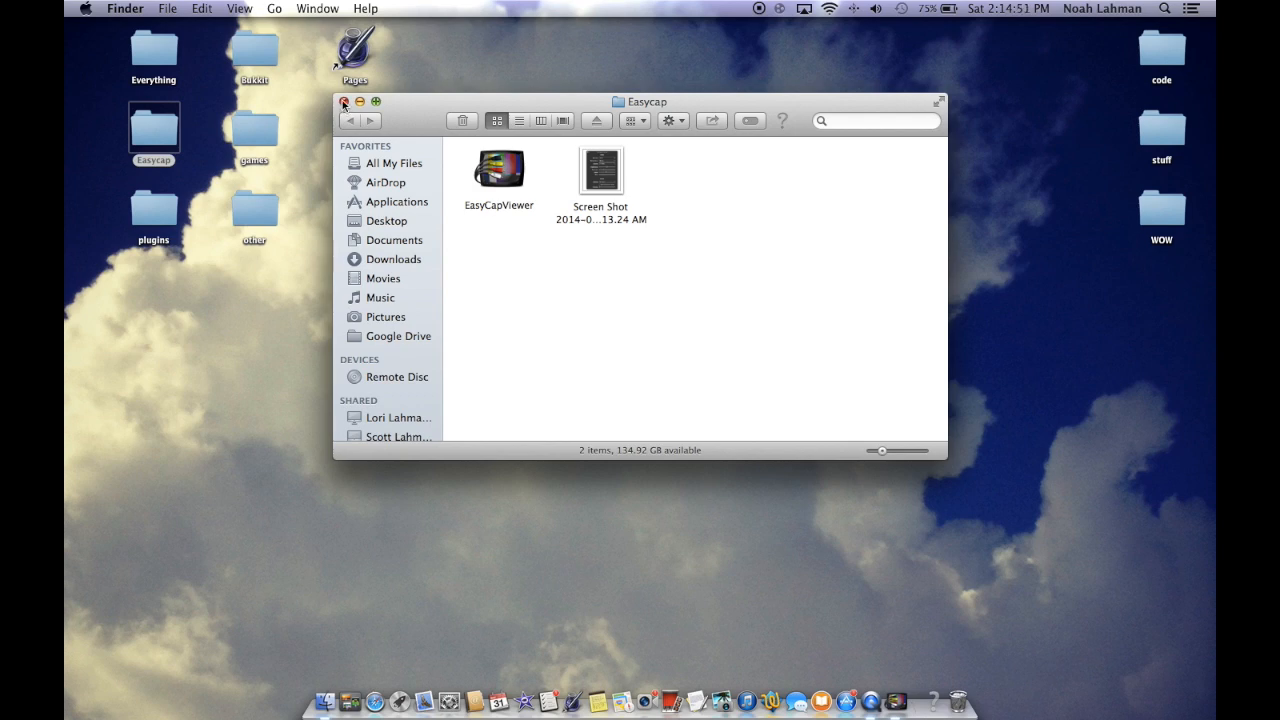
Close the Easycap Finder window so only the desktop folders remain
left_click(345, 101)
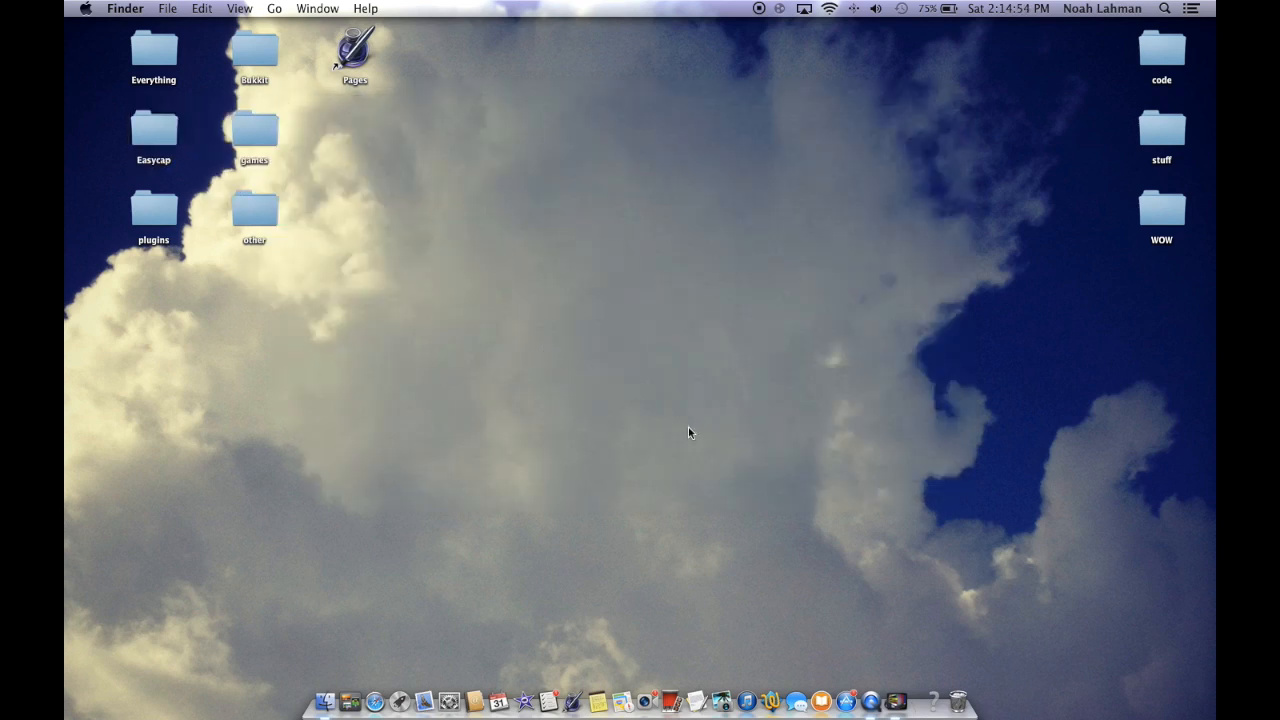
mouse_move(757, 246)
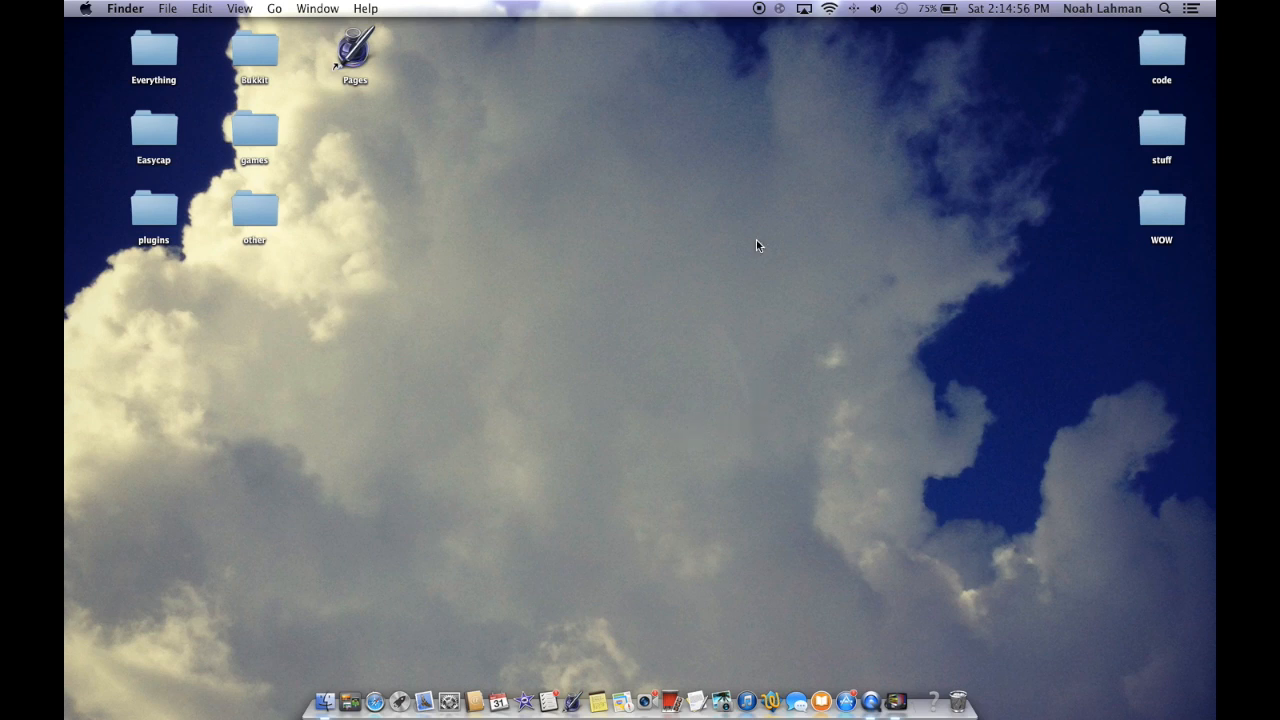